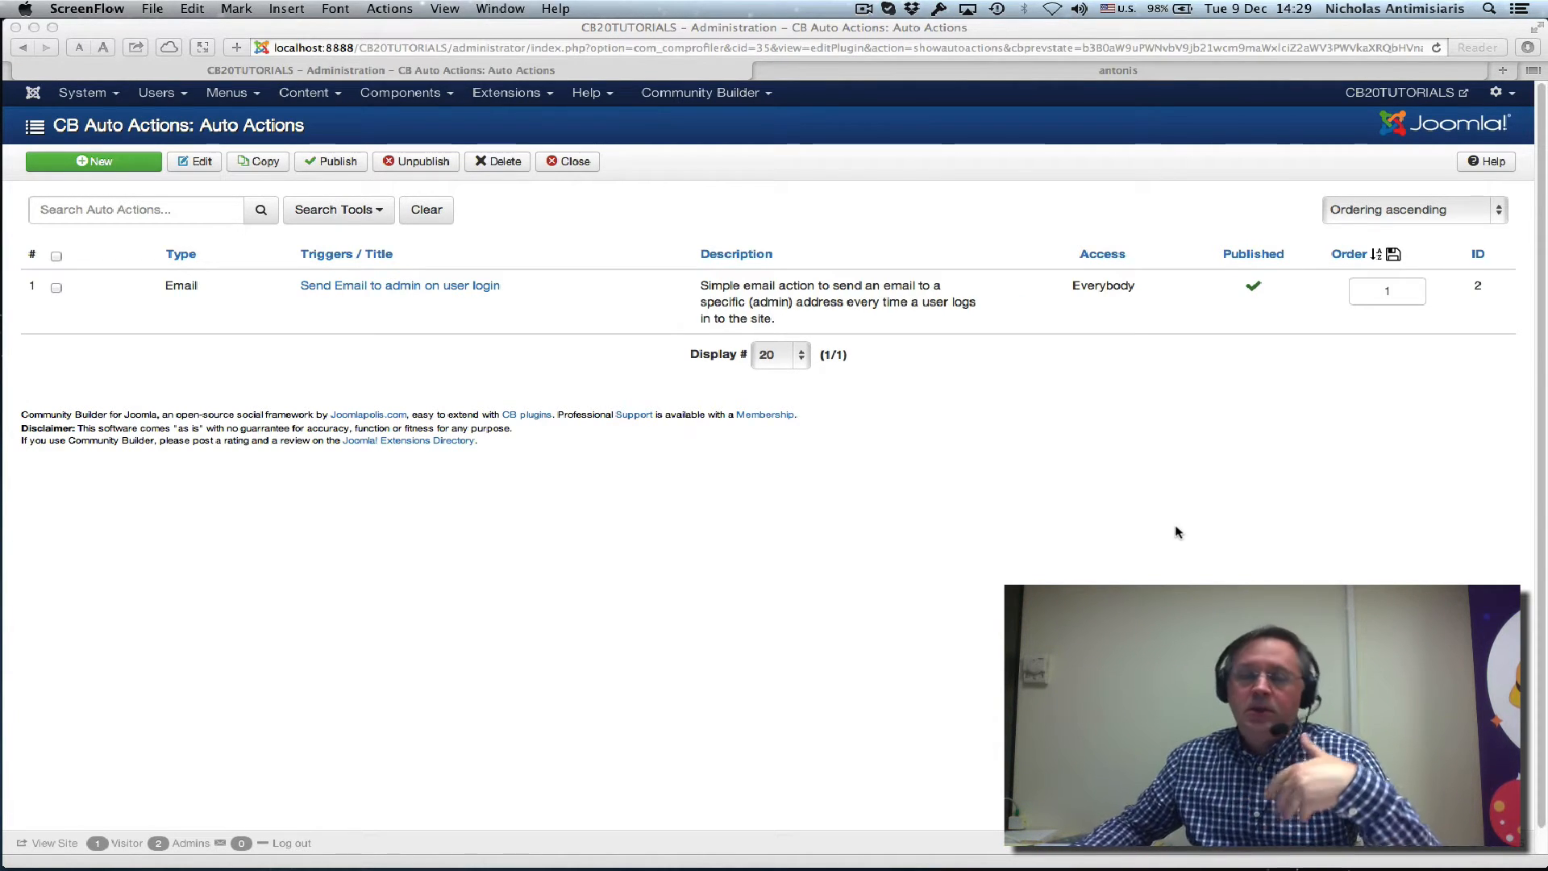
mouse_move(474, 408)
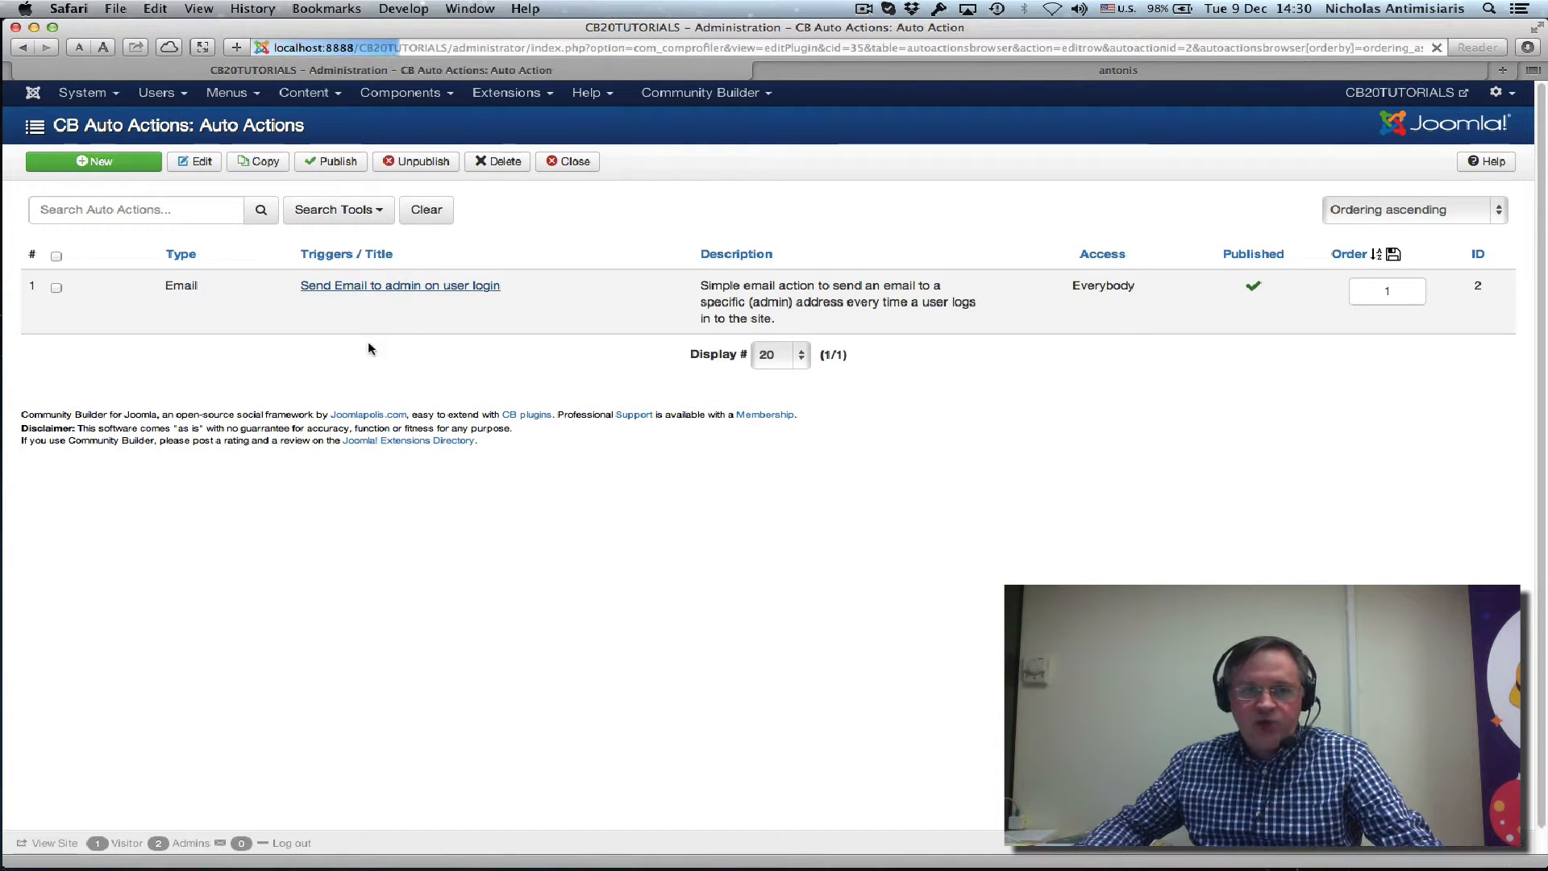
Review the login email action's body, highlighting the [name] and [cb_gender] substitution tags
click(400, 285)
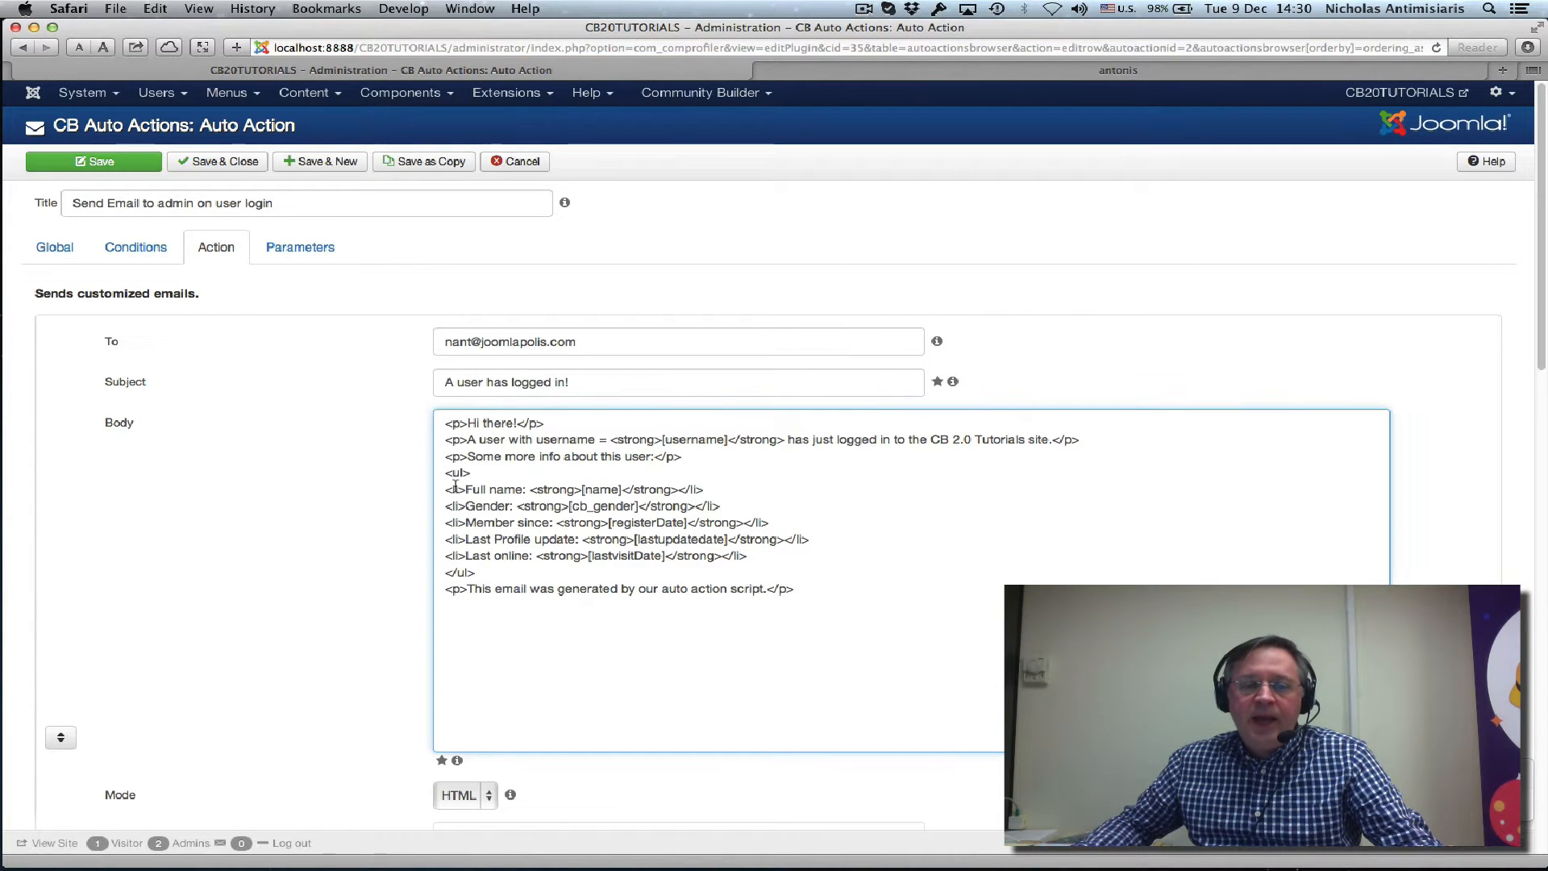
drag(445, 456, 567, 505)
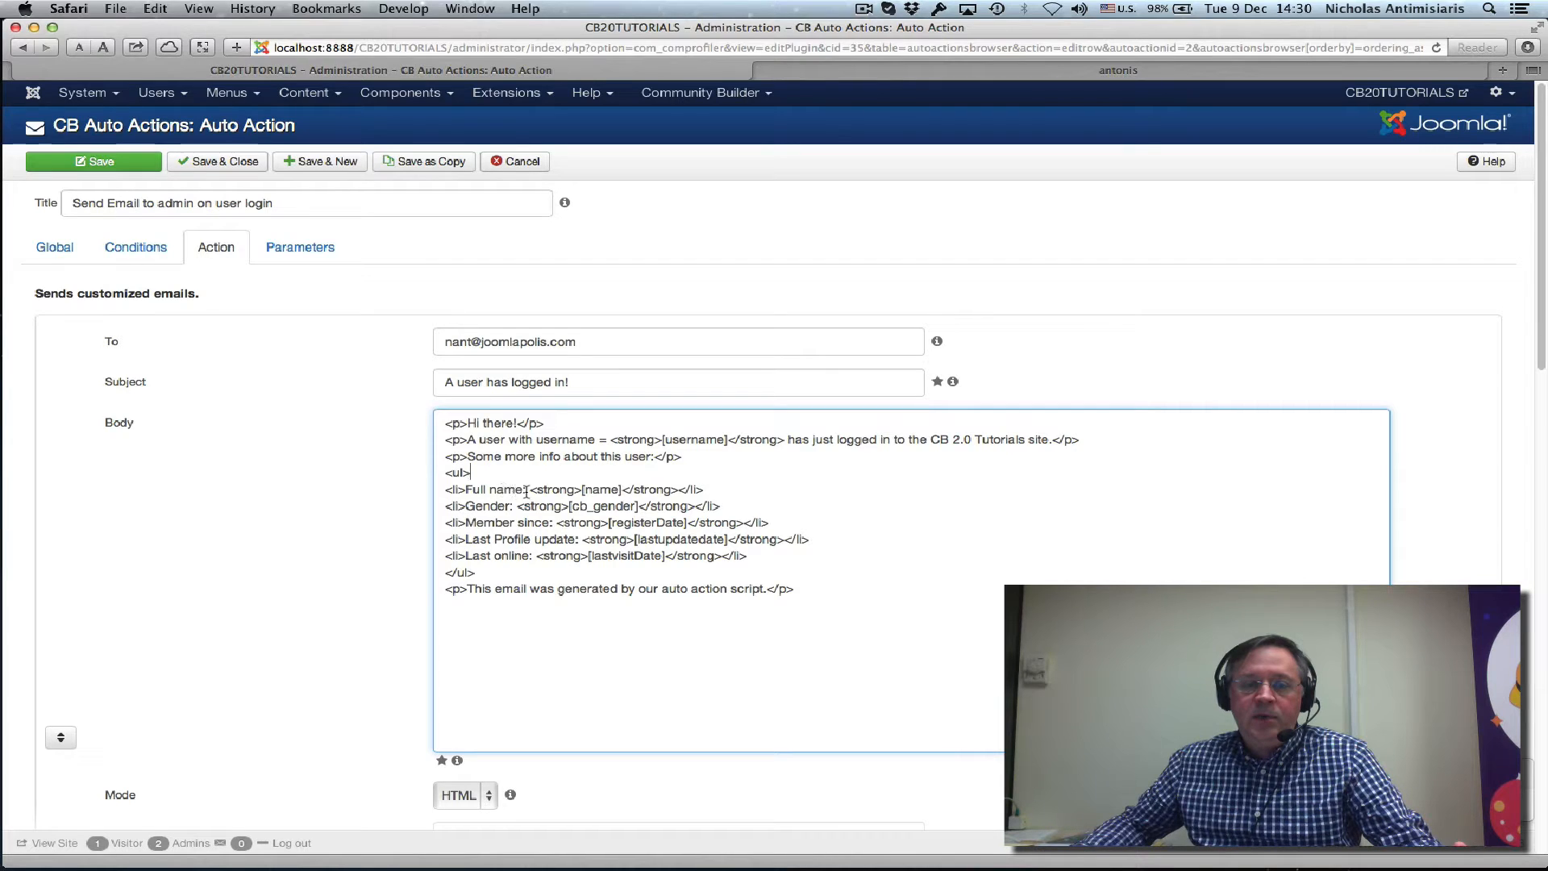
double_click(601, 490)
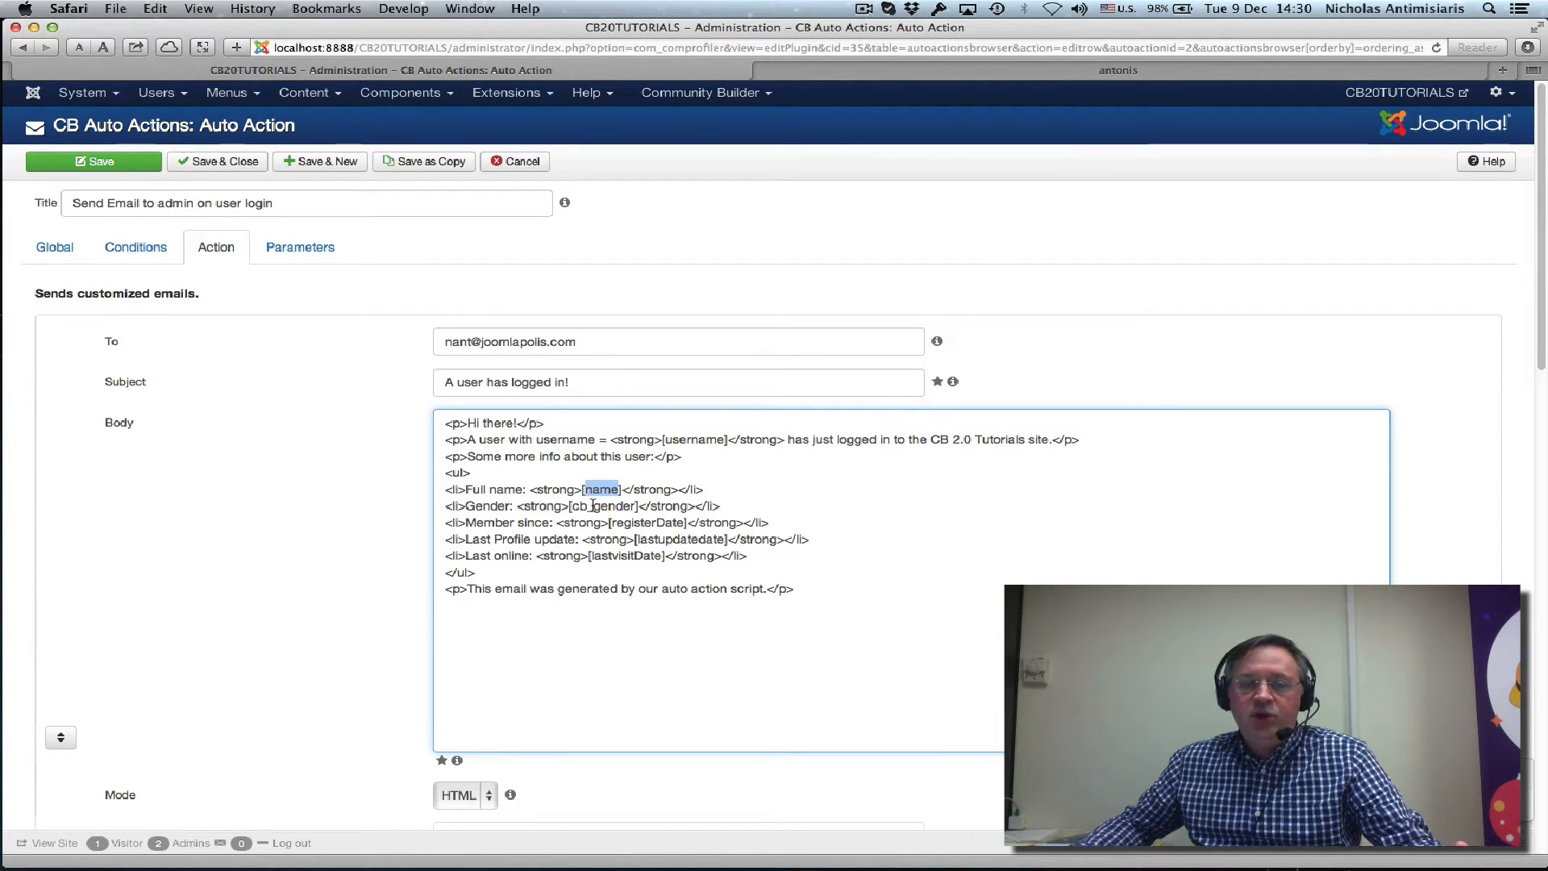
double_click(602, 505)
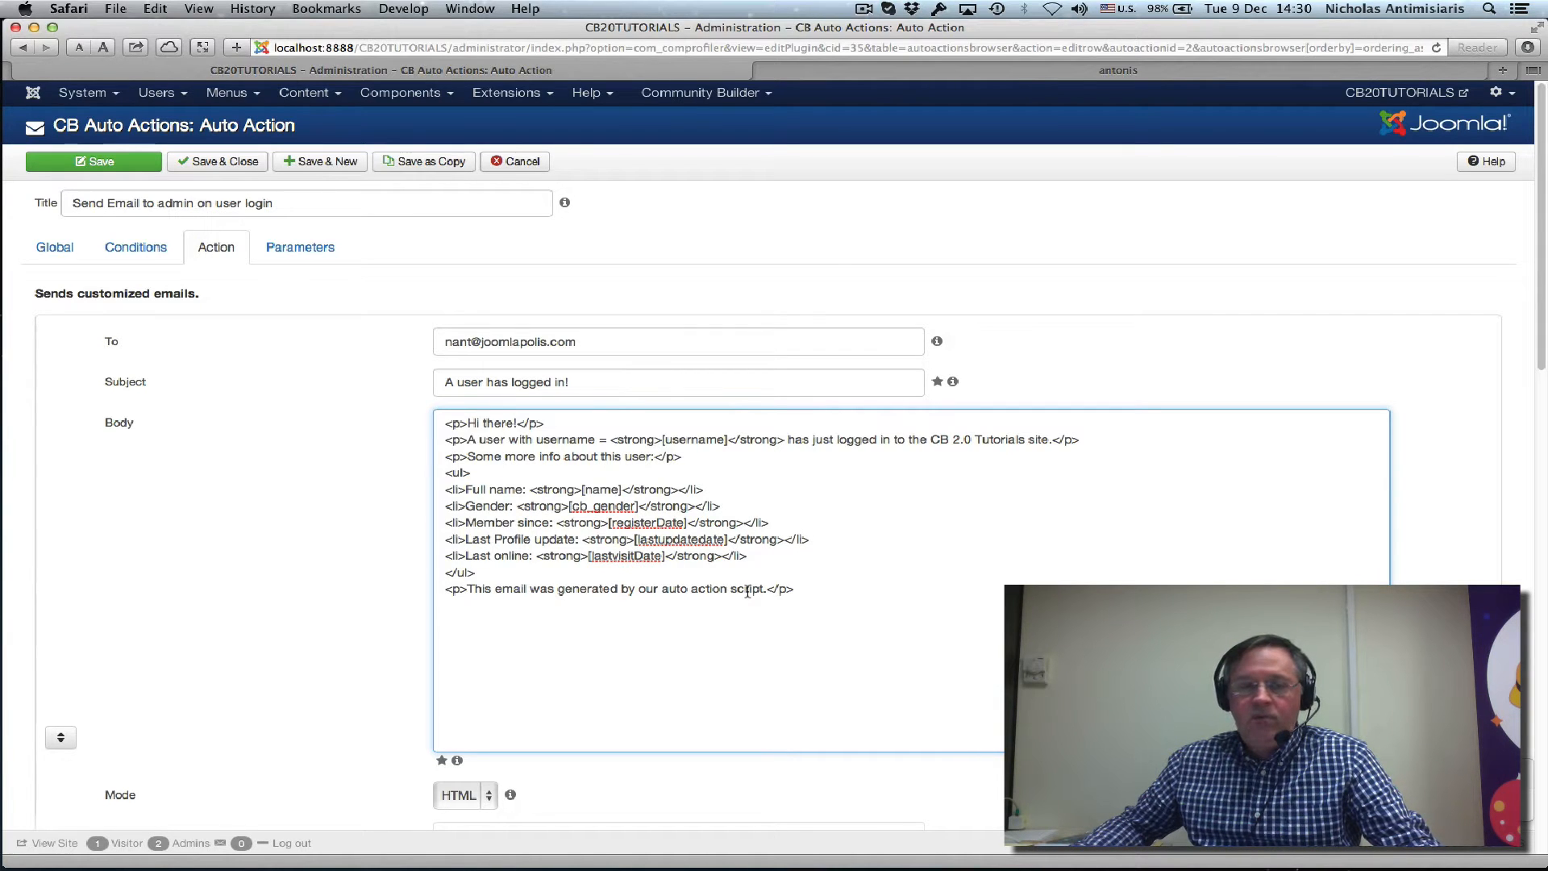
On the frontend home page, enter username antonis in the CB Login module
click(1119, 69)
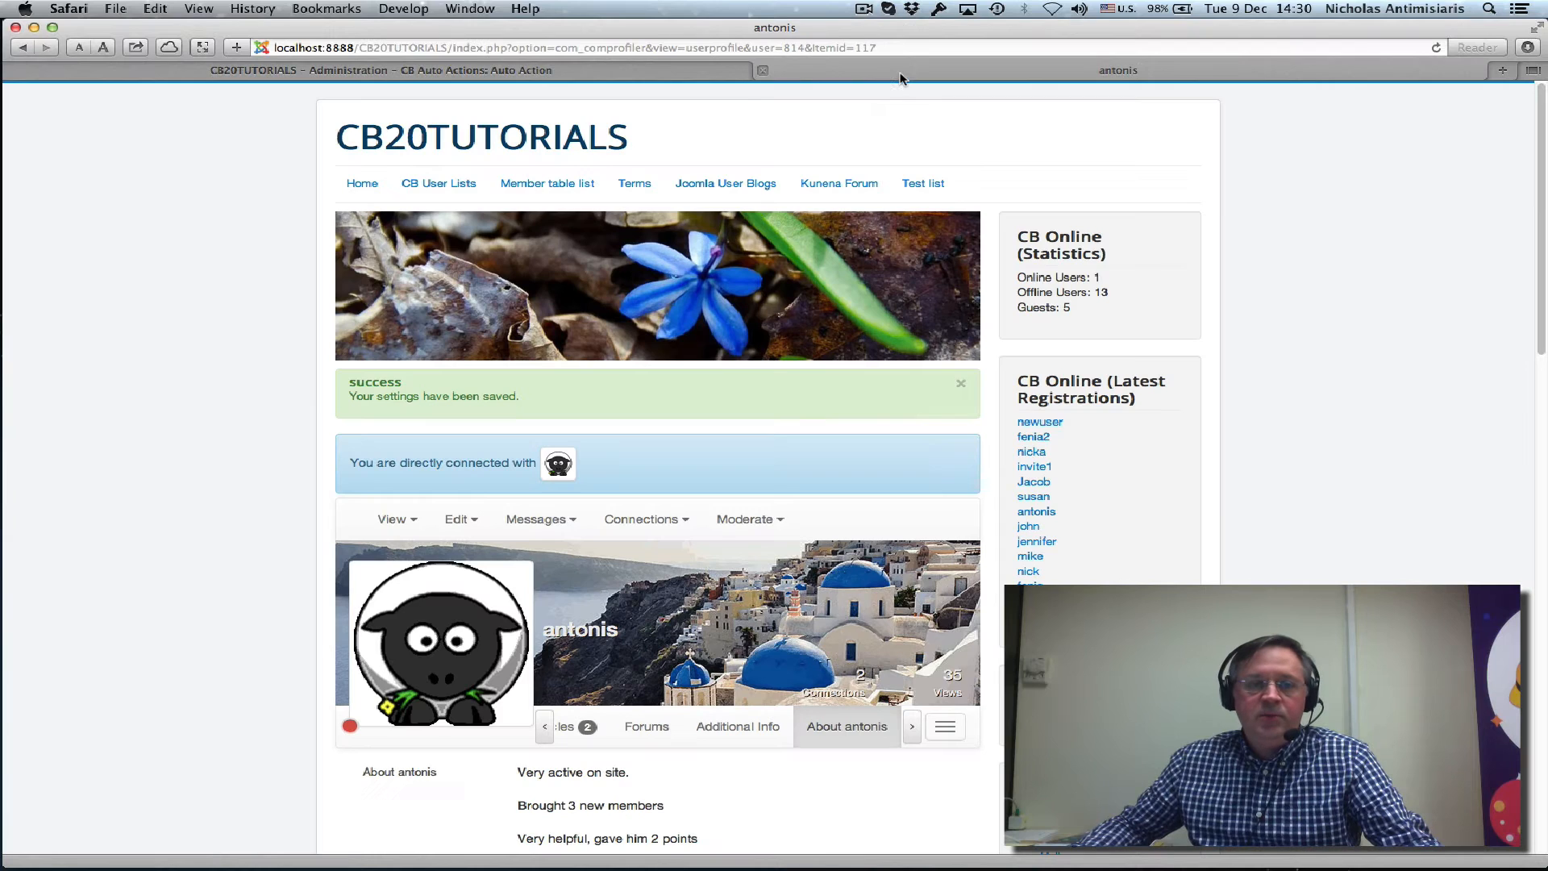
click(361, 183)
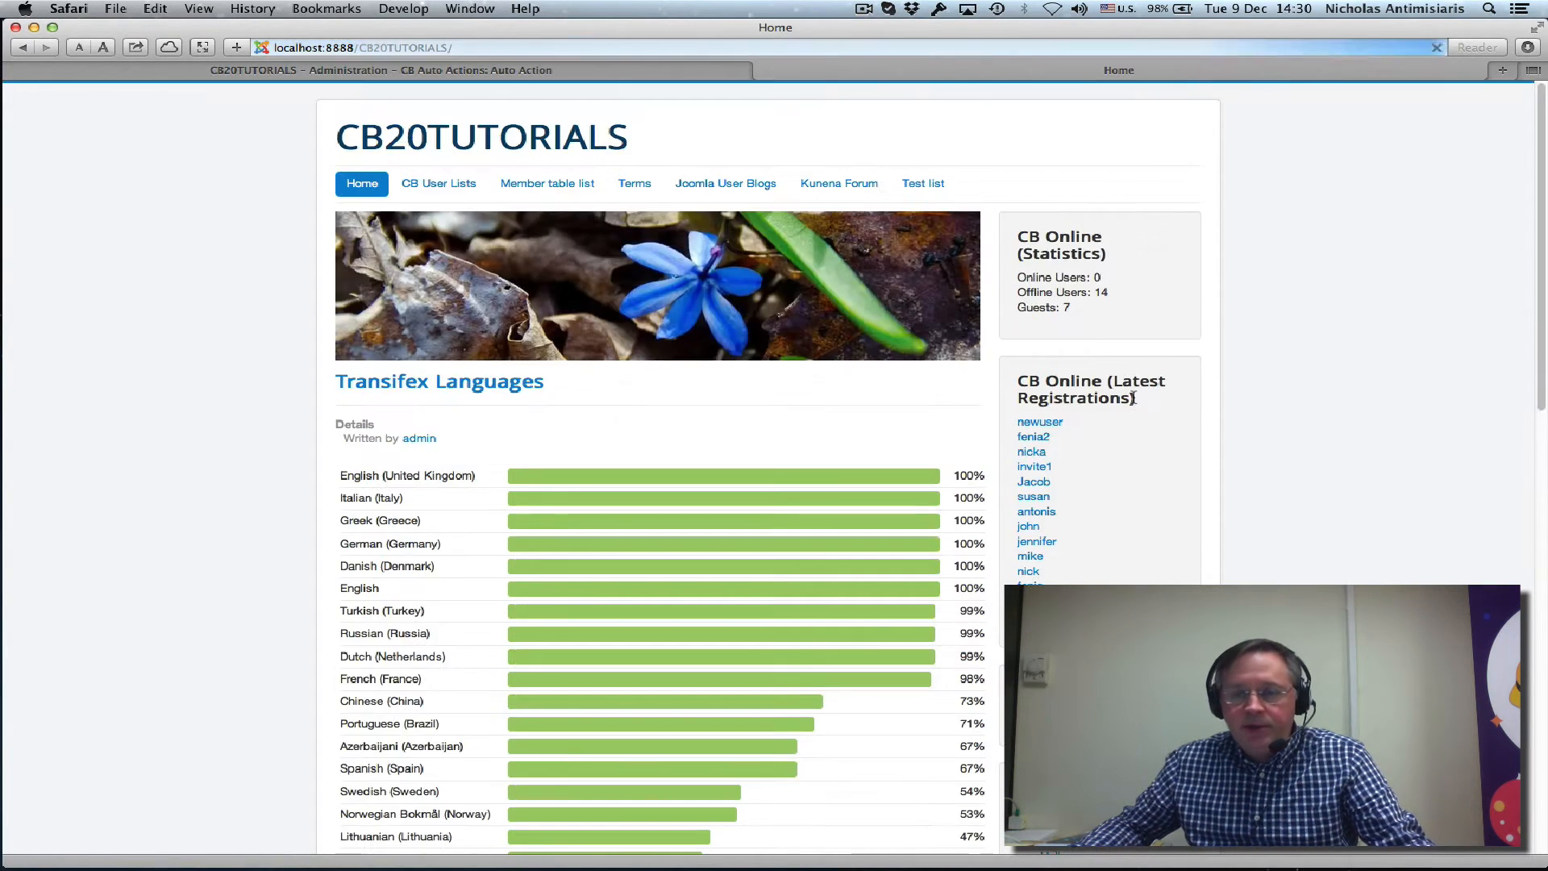
scroll(down, 3)
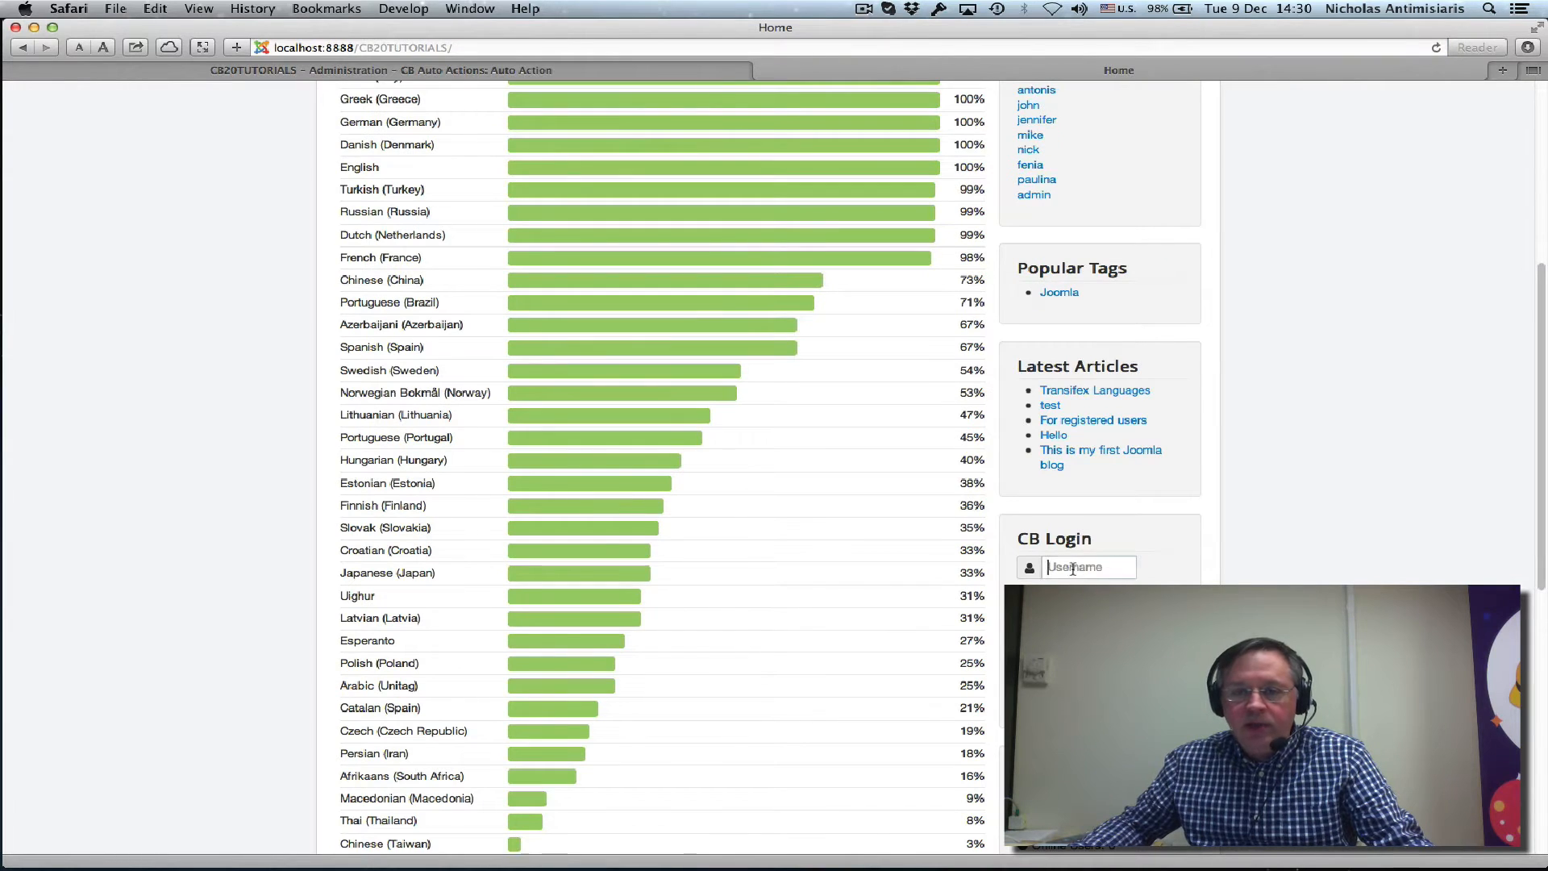
text(antoni)
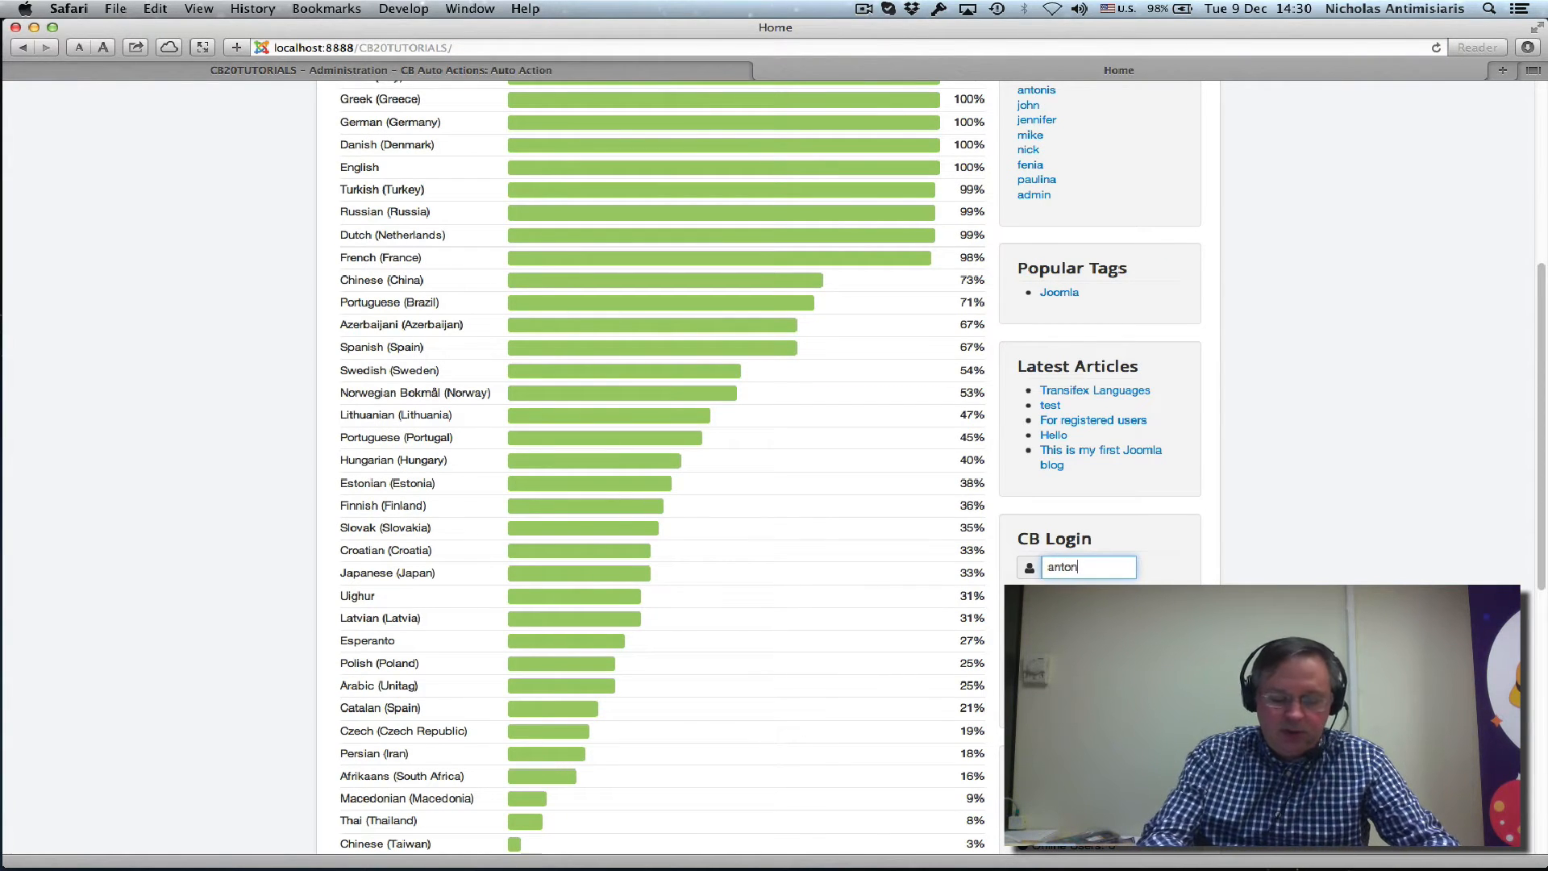
text(s)
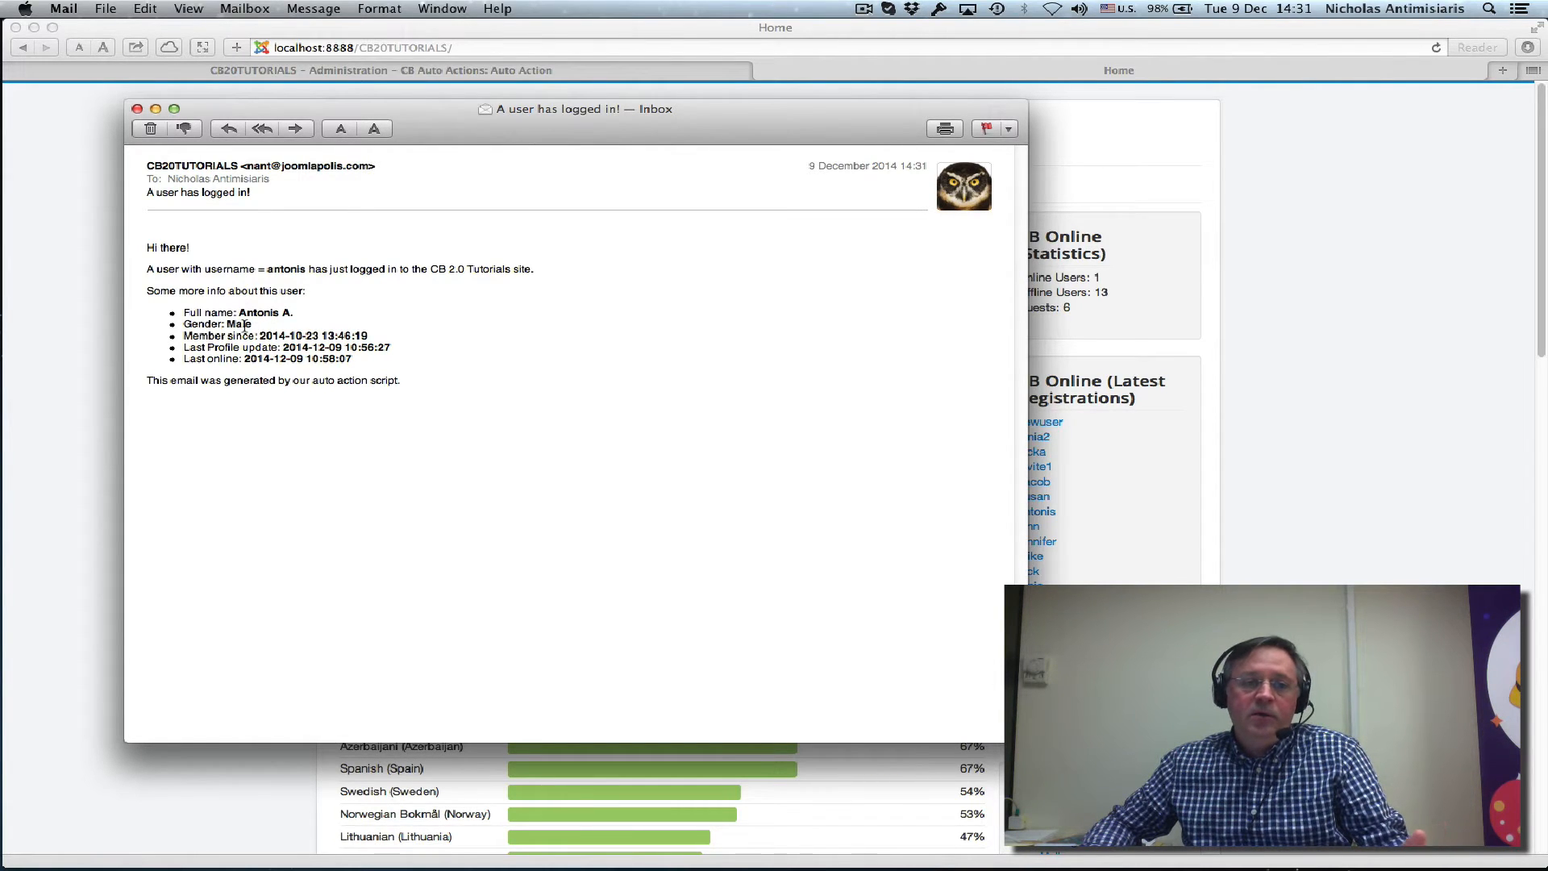
Highlight the reported gender value Male in the 'A user has logged in!' email
double_click(237, 324)
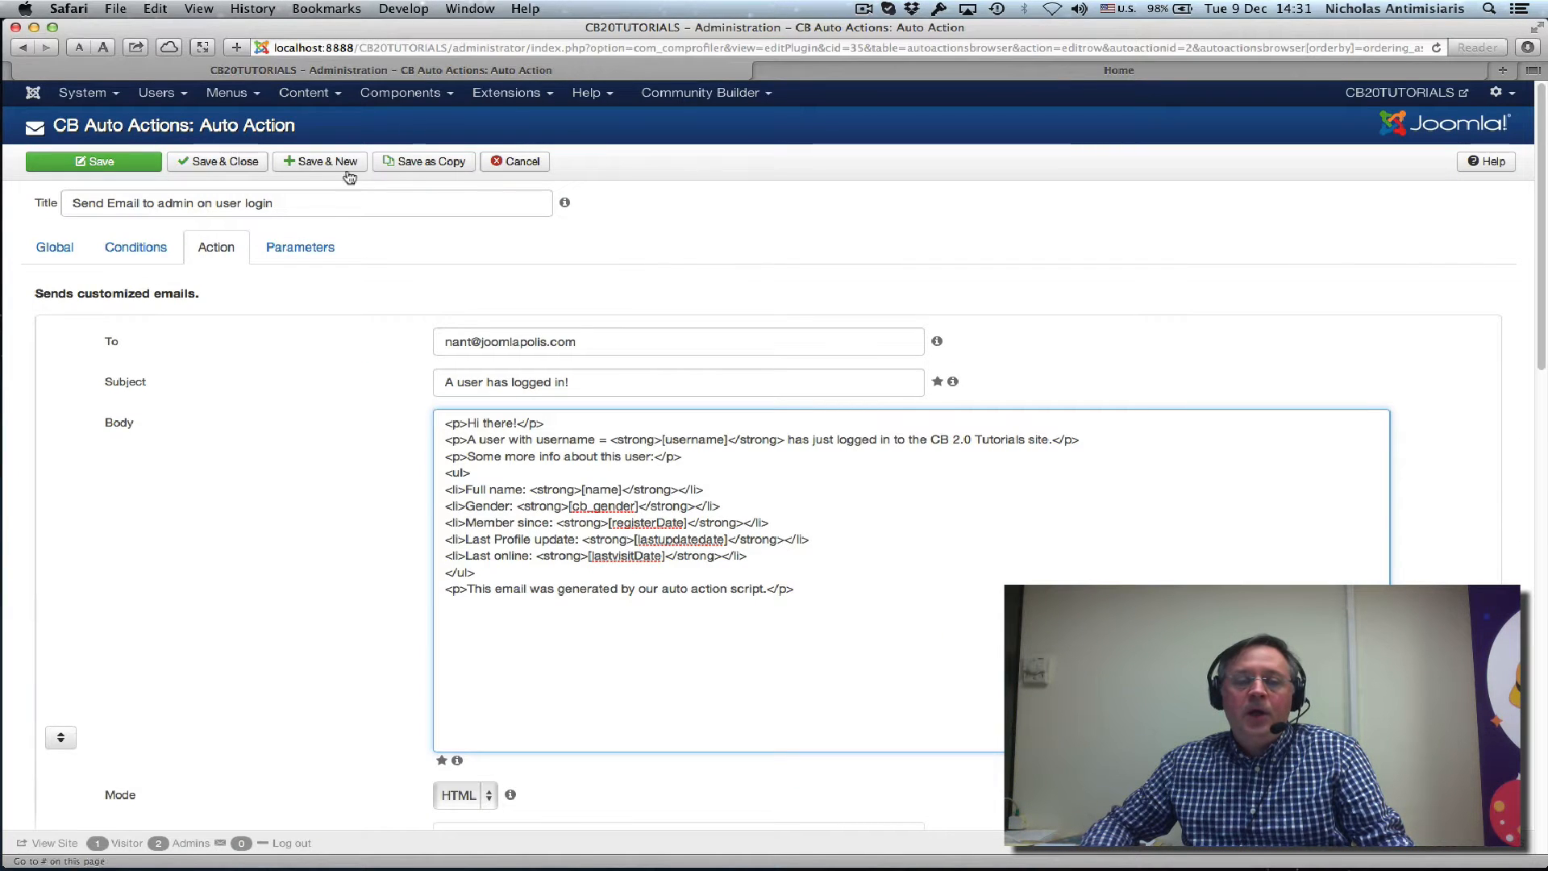
scroll(down, 3)
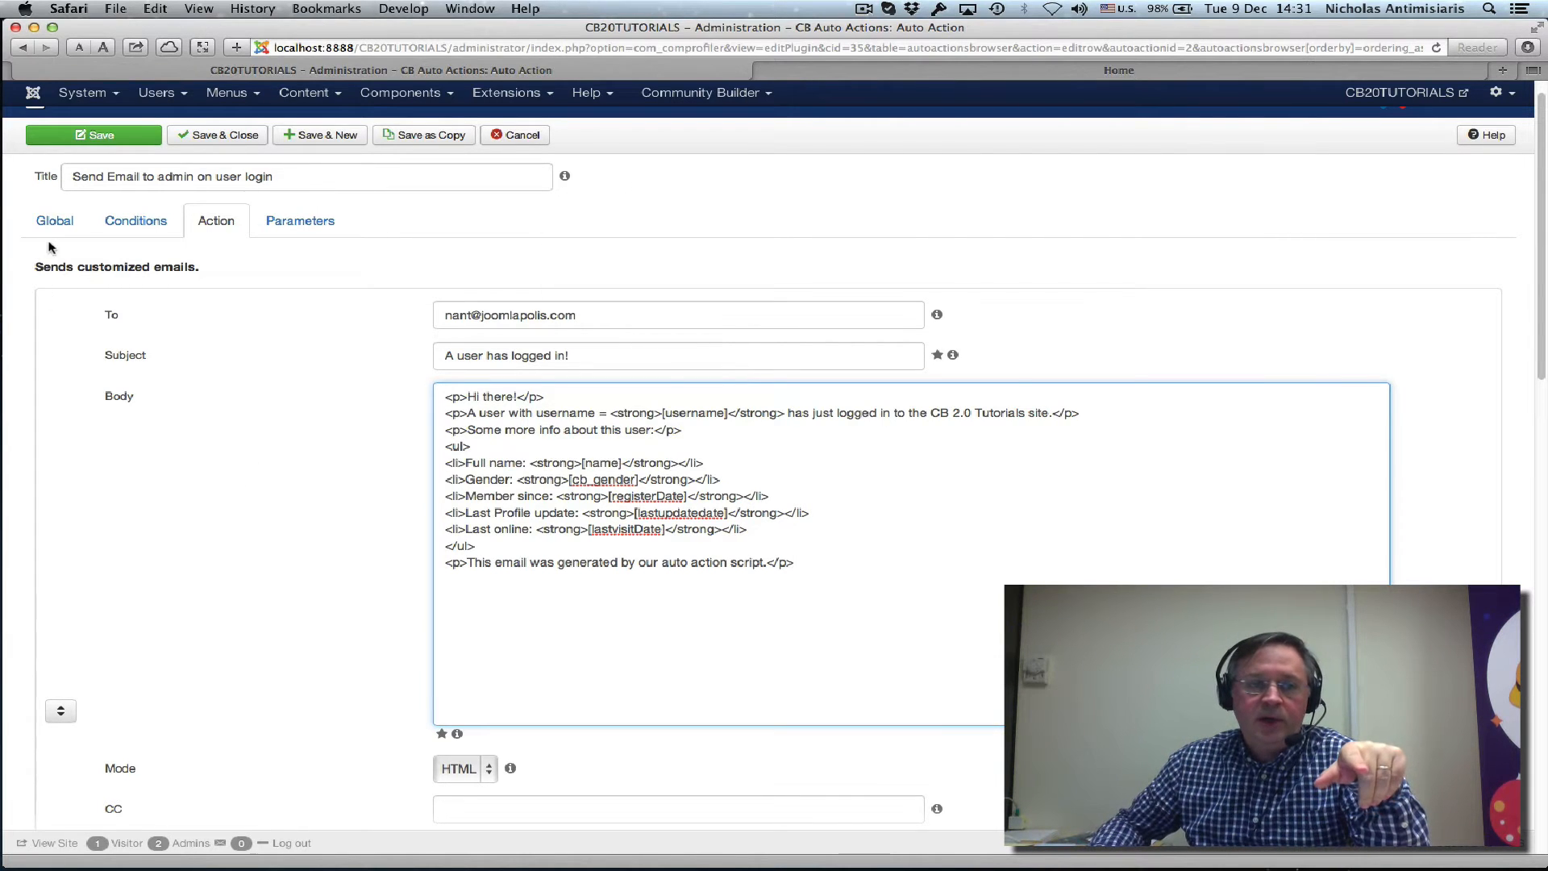
click(54, 221)
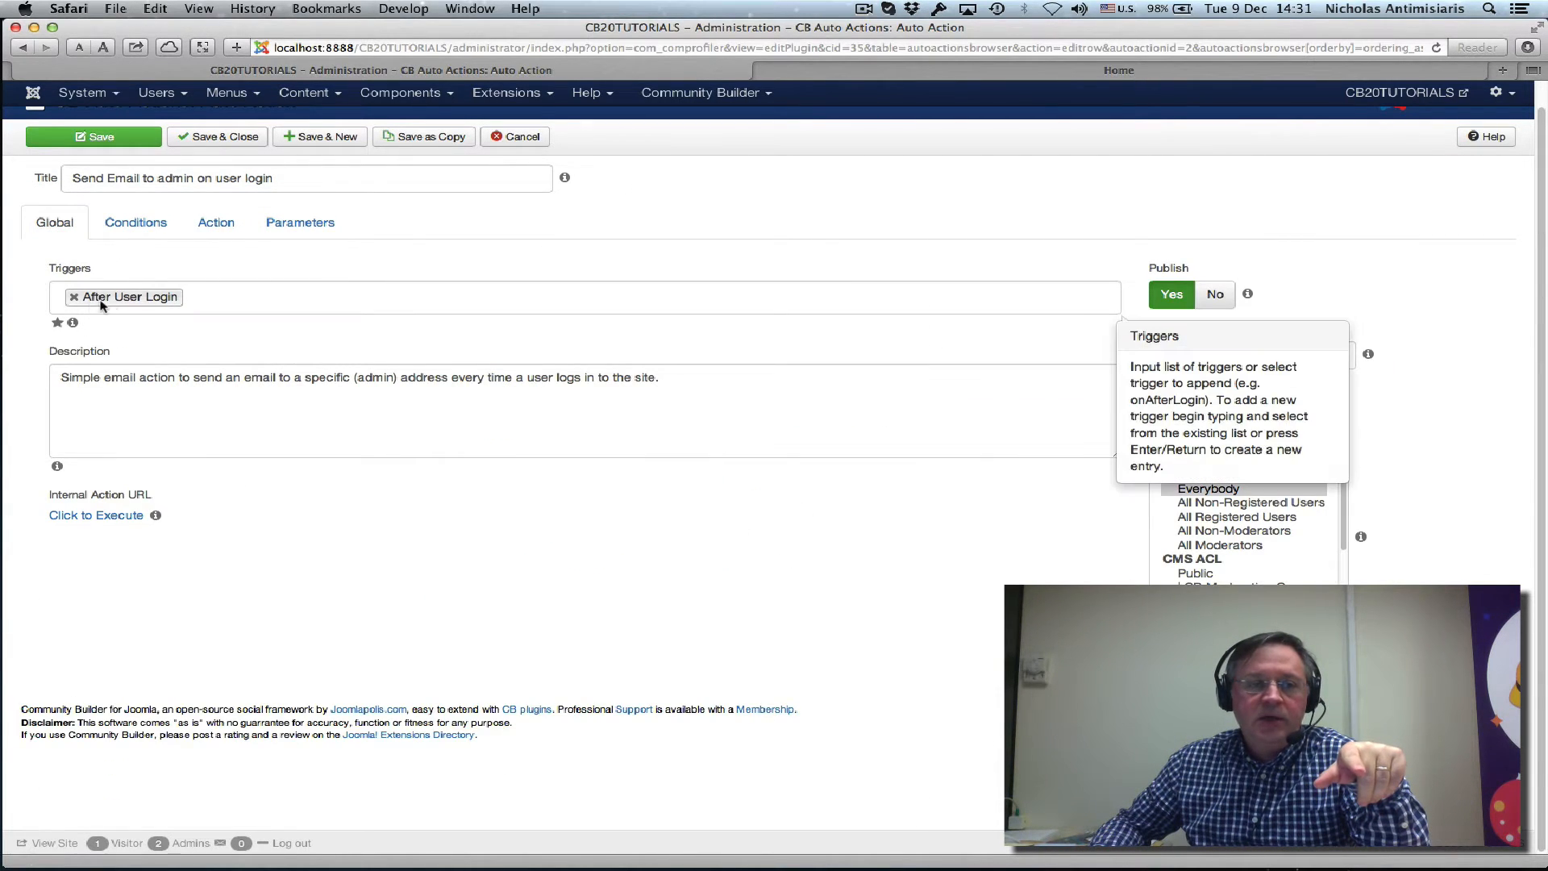
click(214, 223)
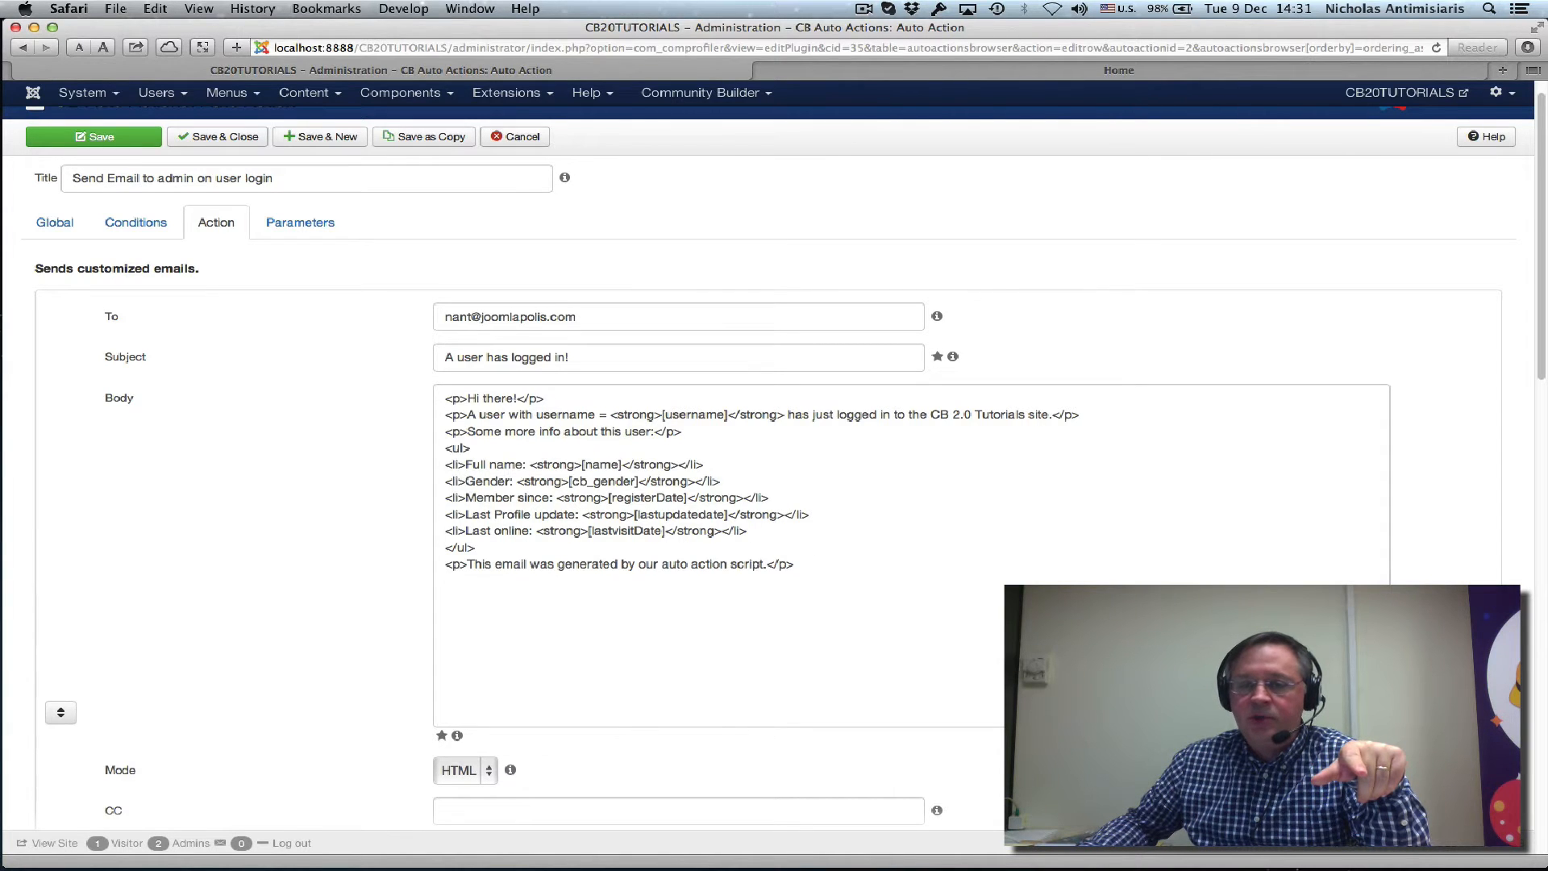
Scroll down to the second email block addressed to [email] with subject 'Welcome back [firstname]!'
scroll(down, 3)
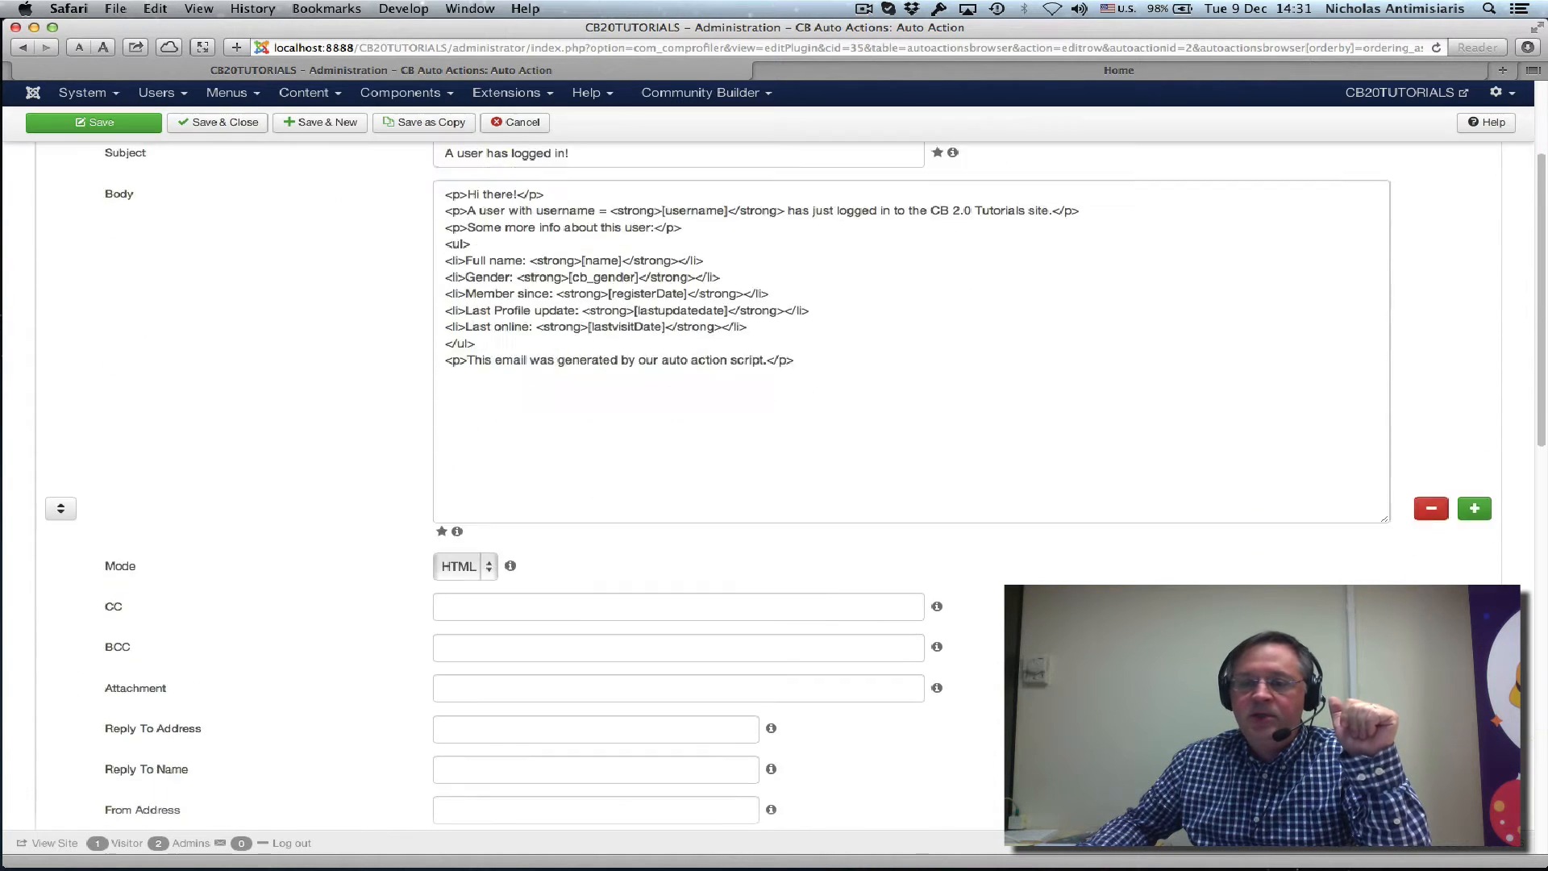
scroll(down, 3)
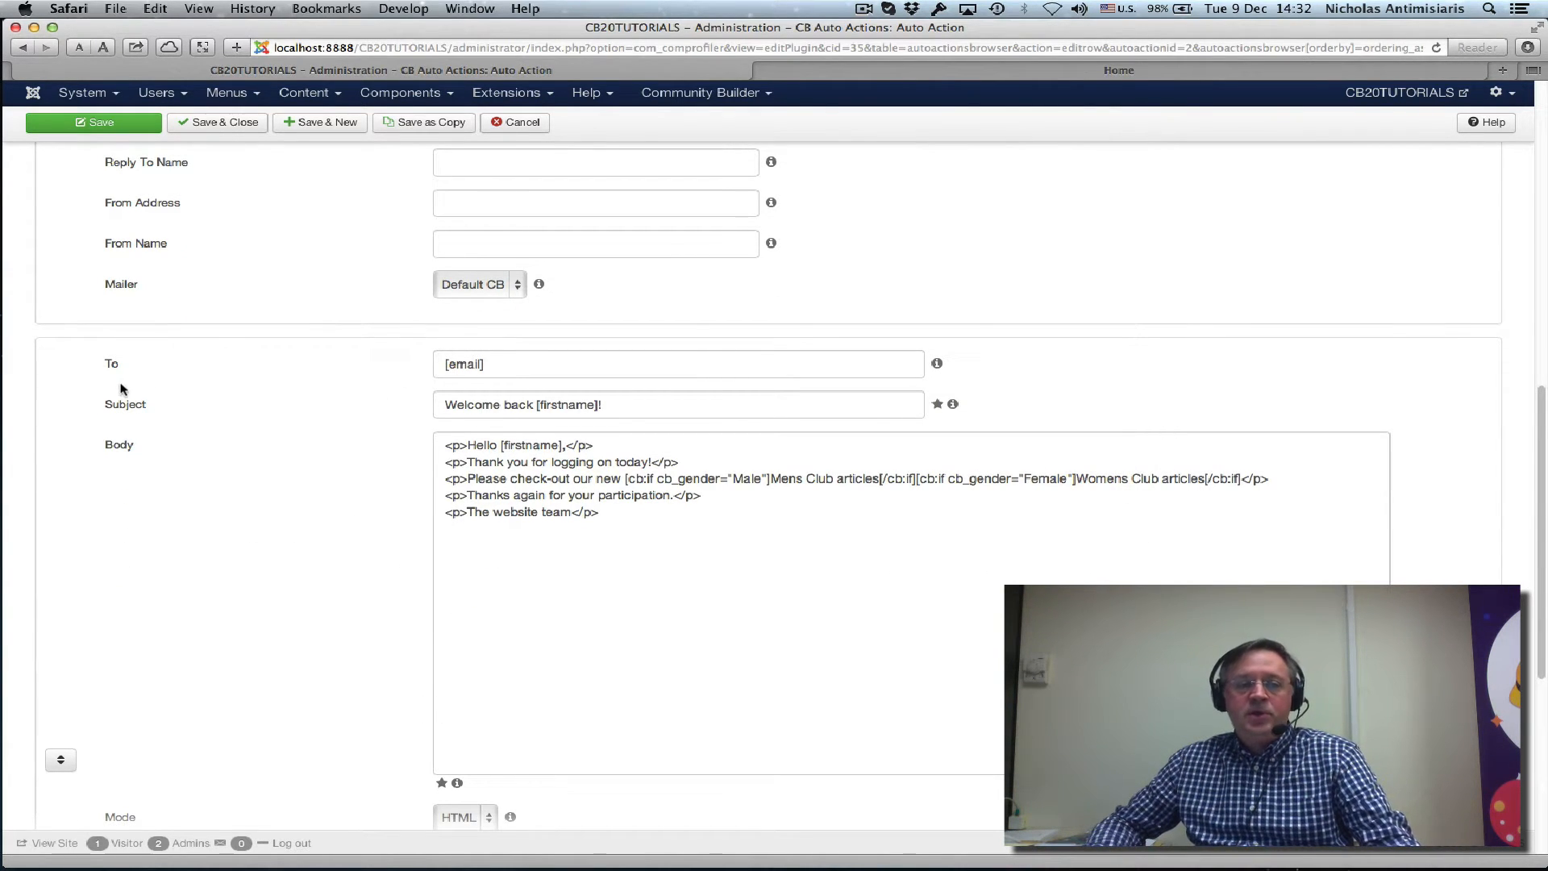
mouse_move(177, 437)
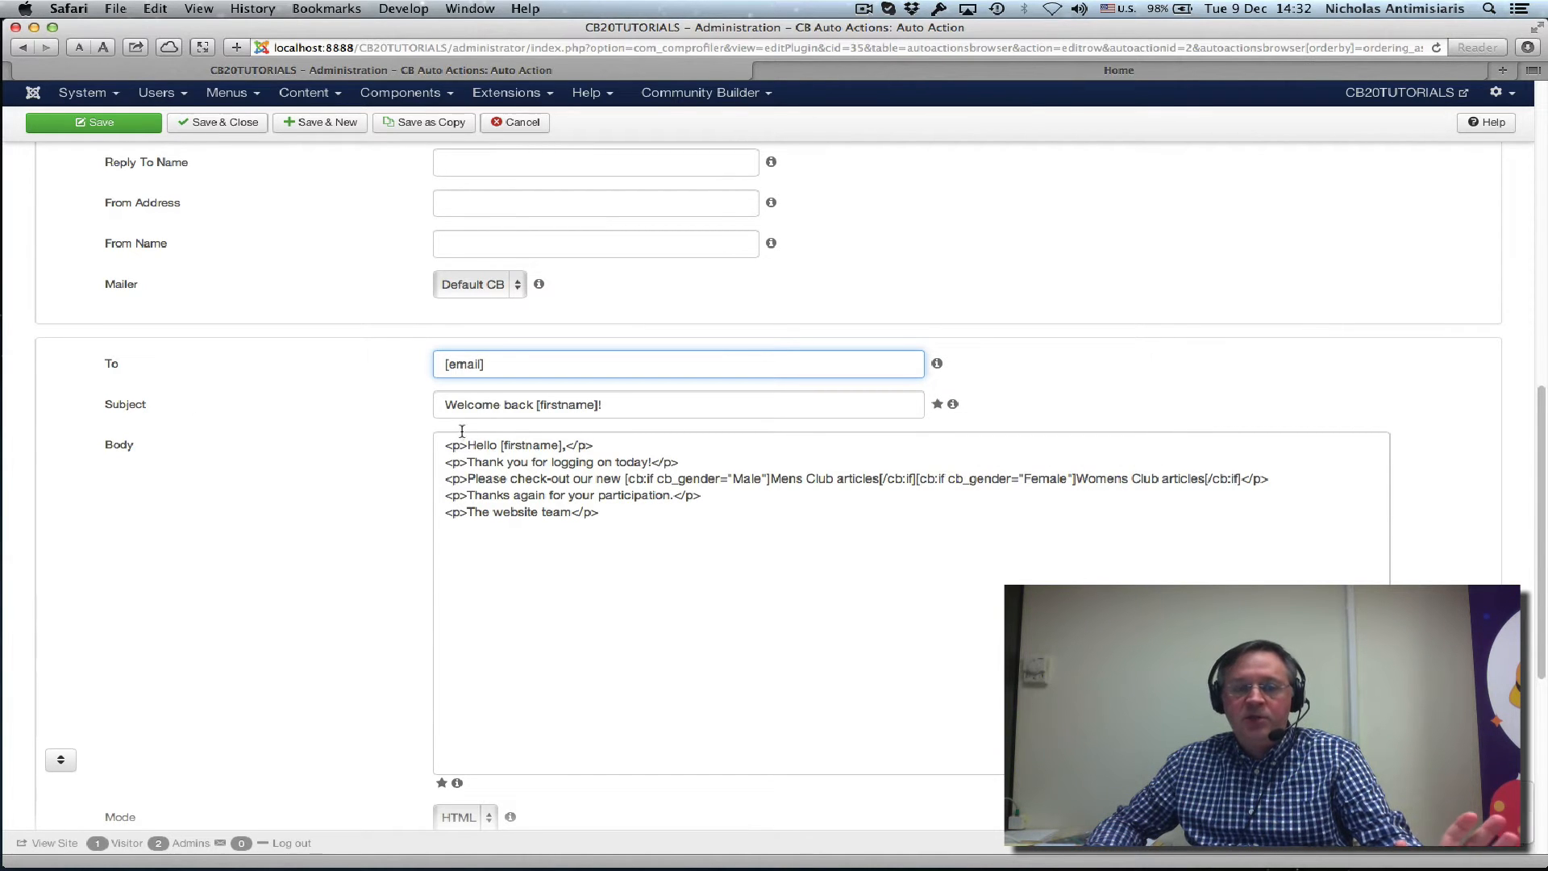
mouse_move(951, 403)
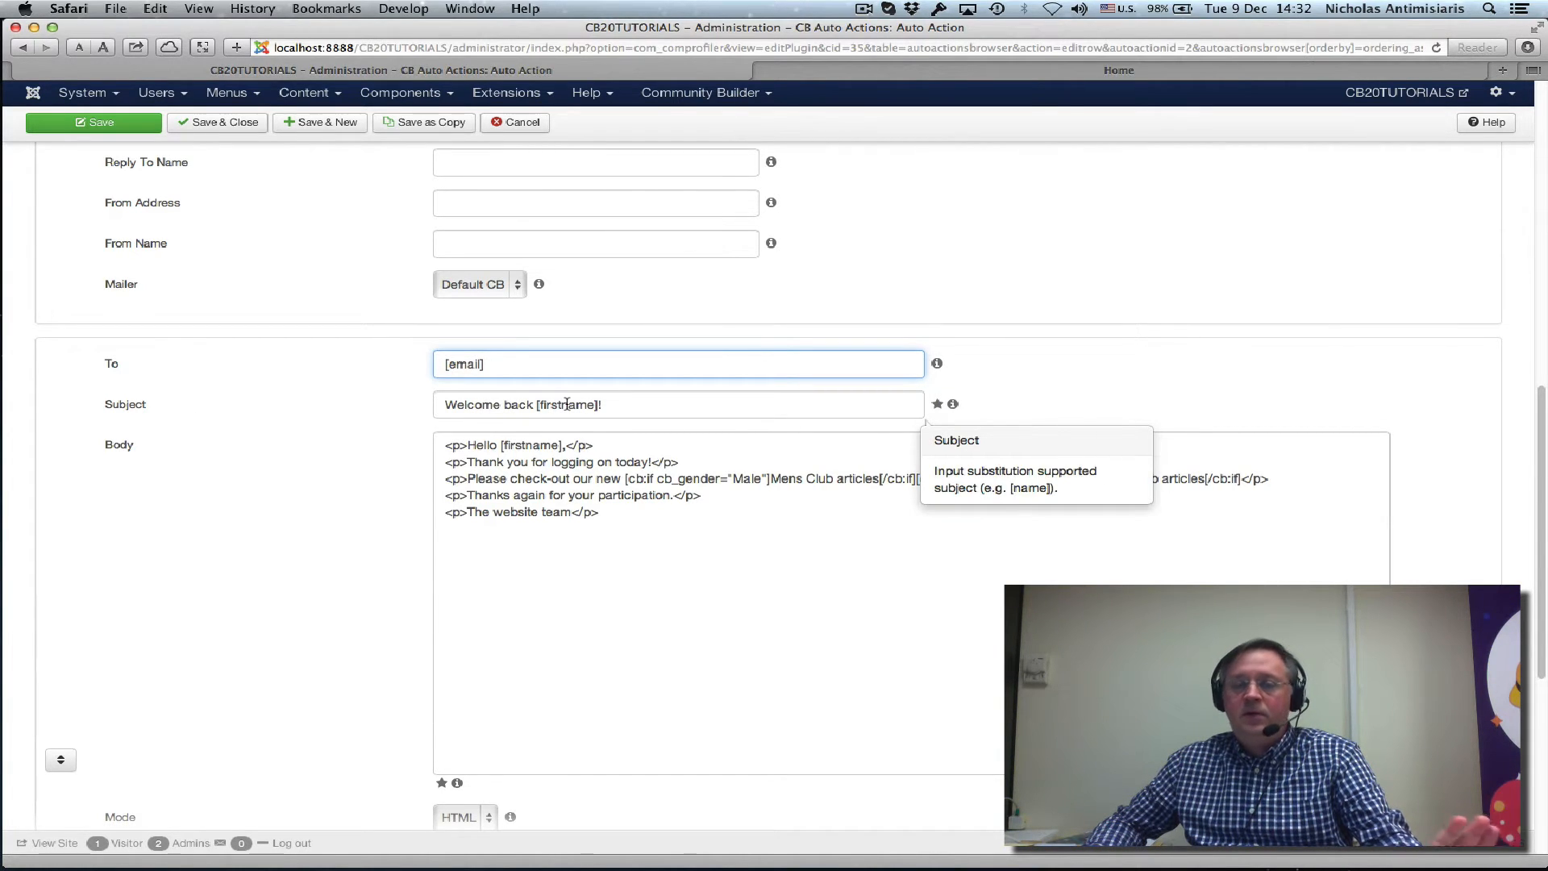
Highlight the [firstname] subject tag and the [cb:if cb_gender] Male/Female condition blocks in the body
double_click(566, 403)
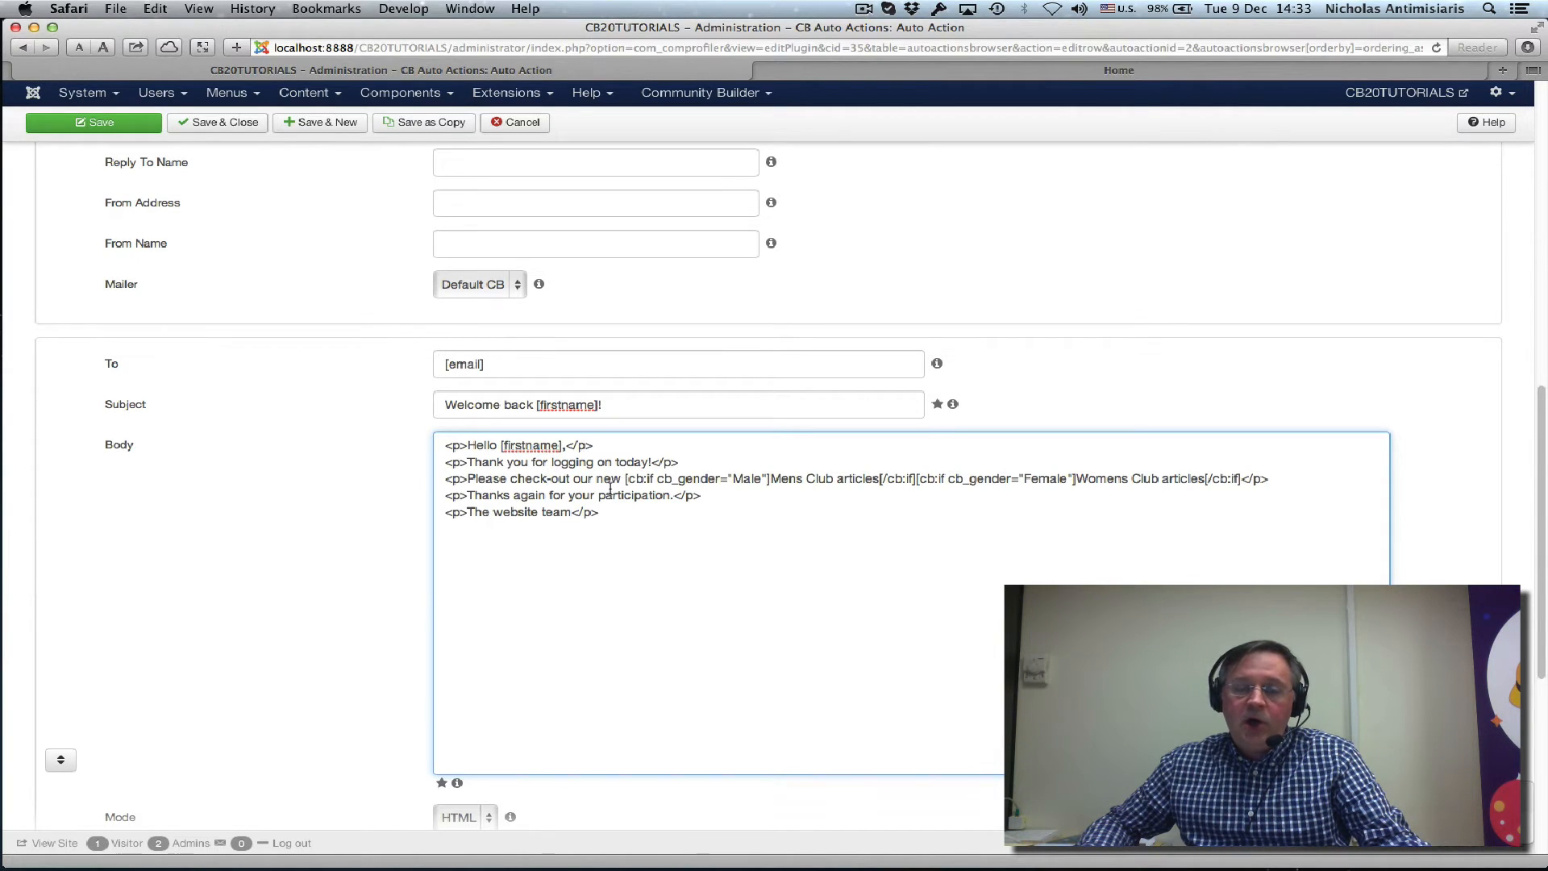
double_click(638, 479)
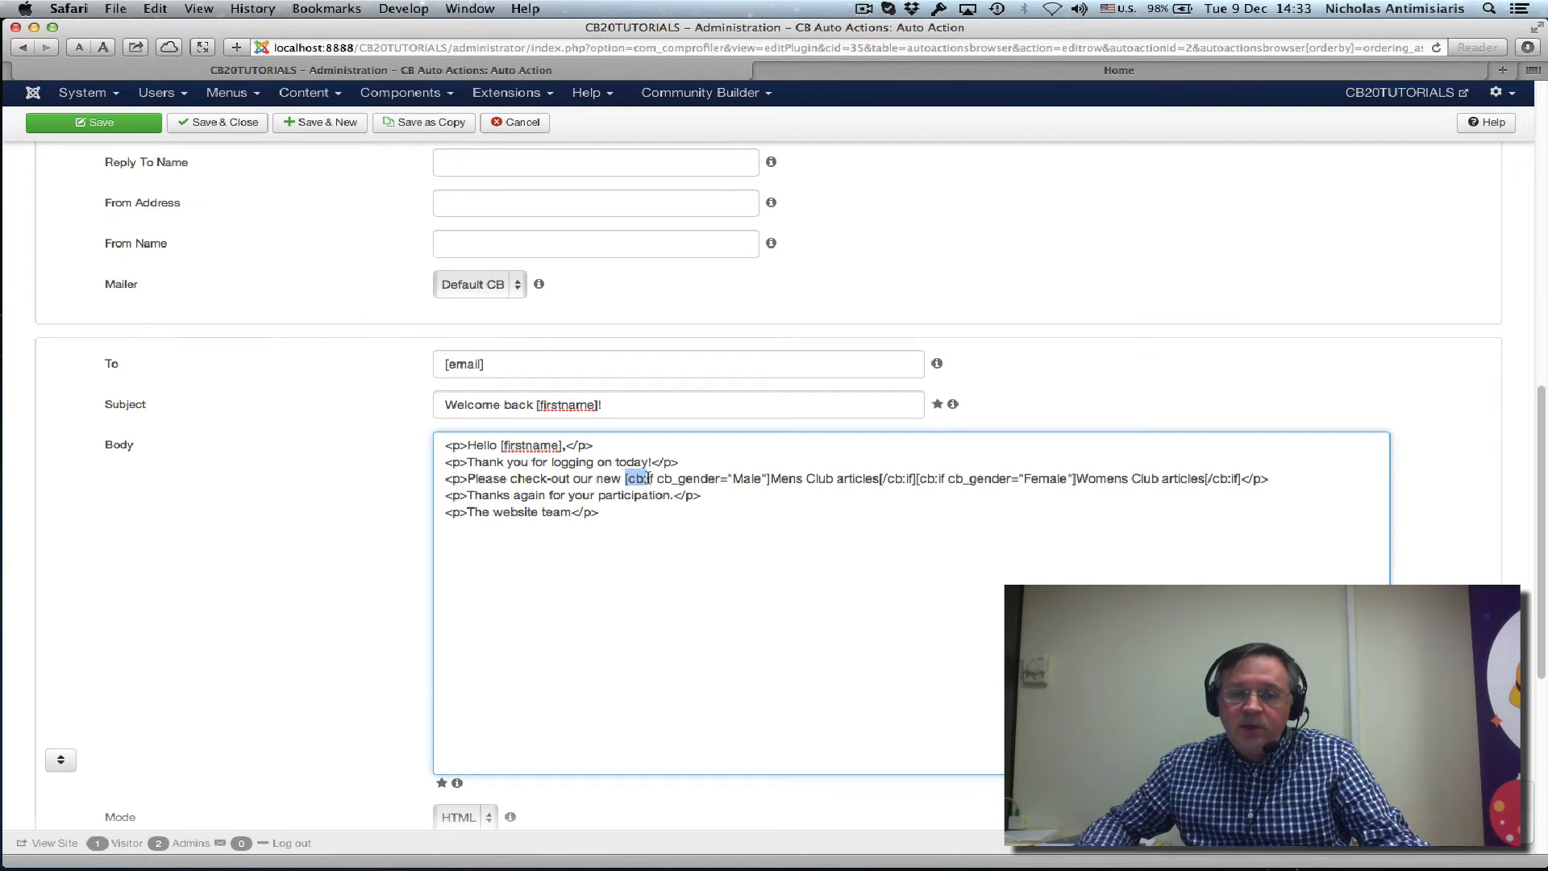
drag(627, 477, 765, 477)
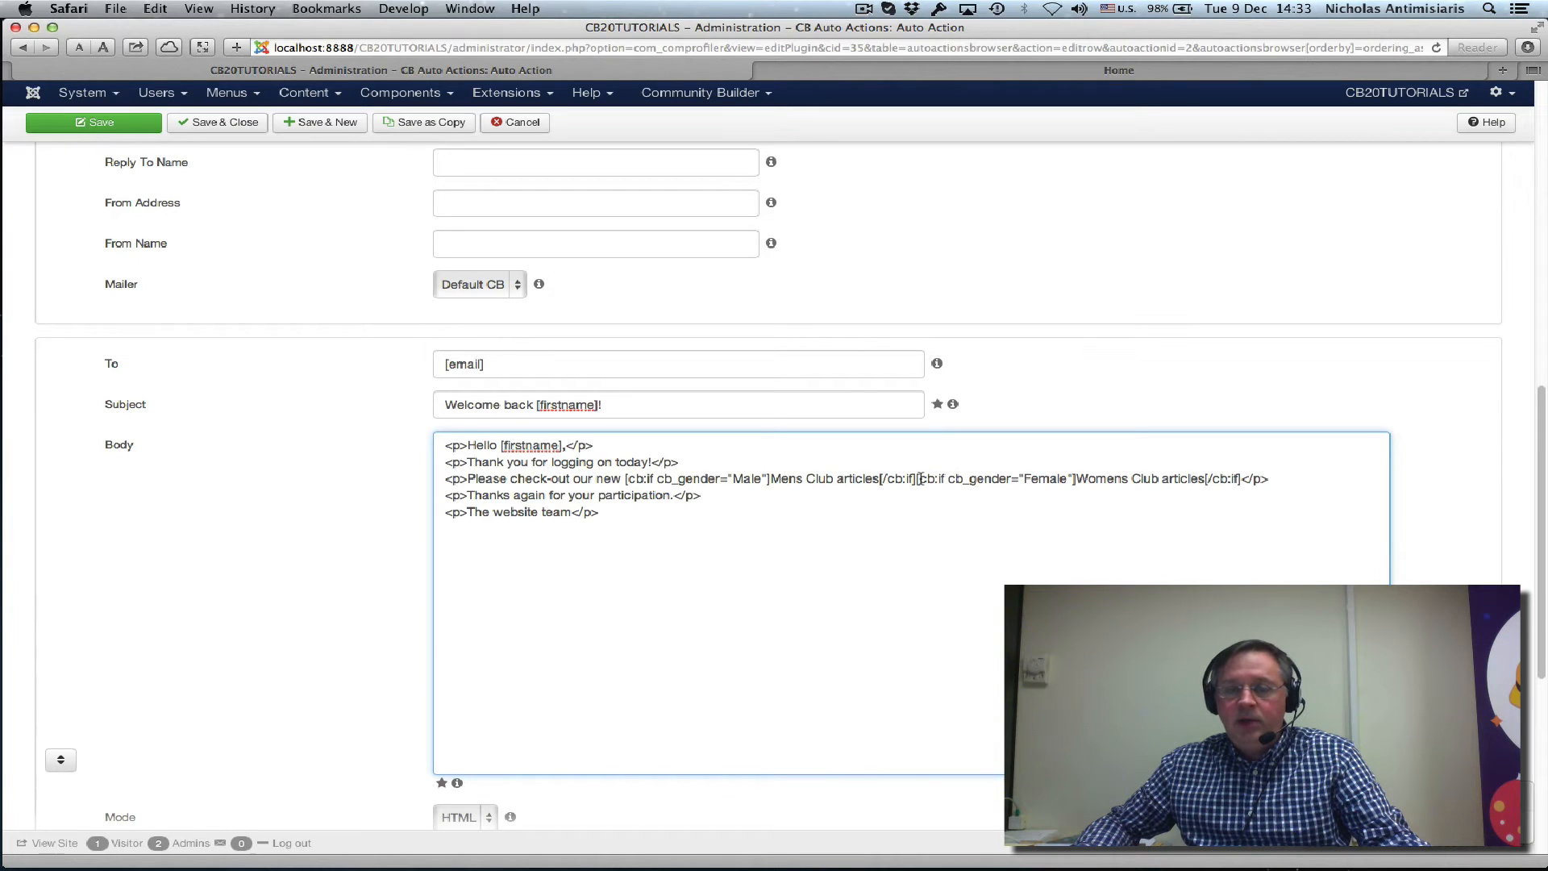
drag(917, 479, 987, 478)
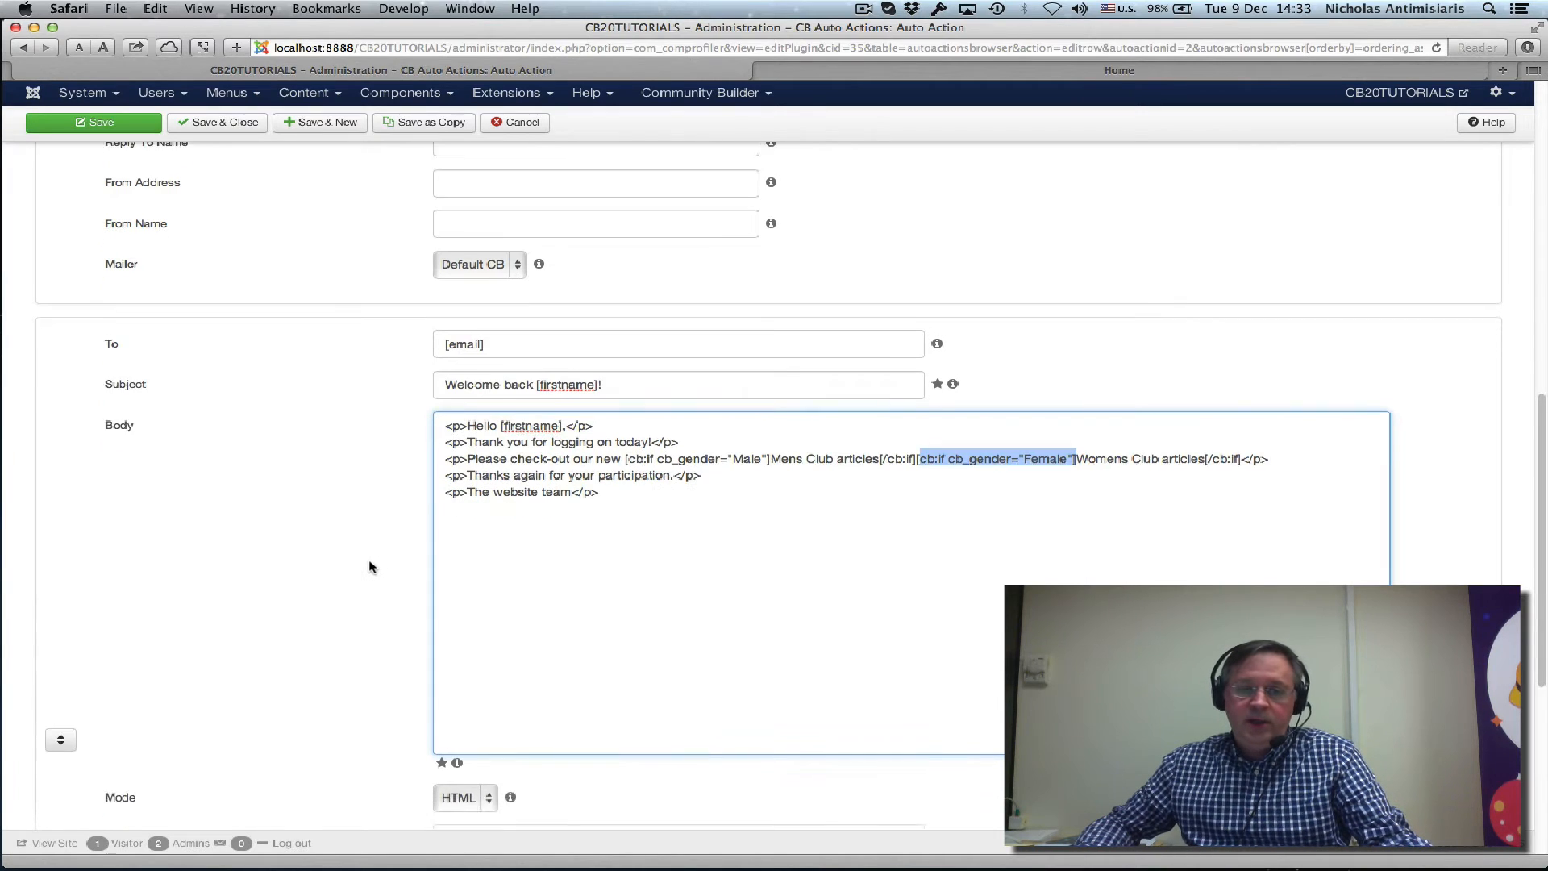
scroll(down, 3)
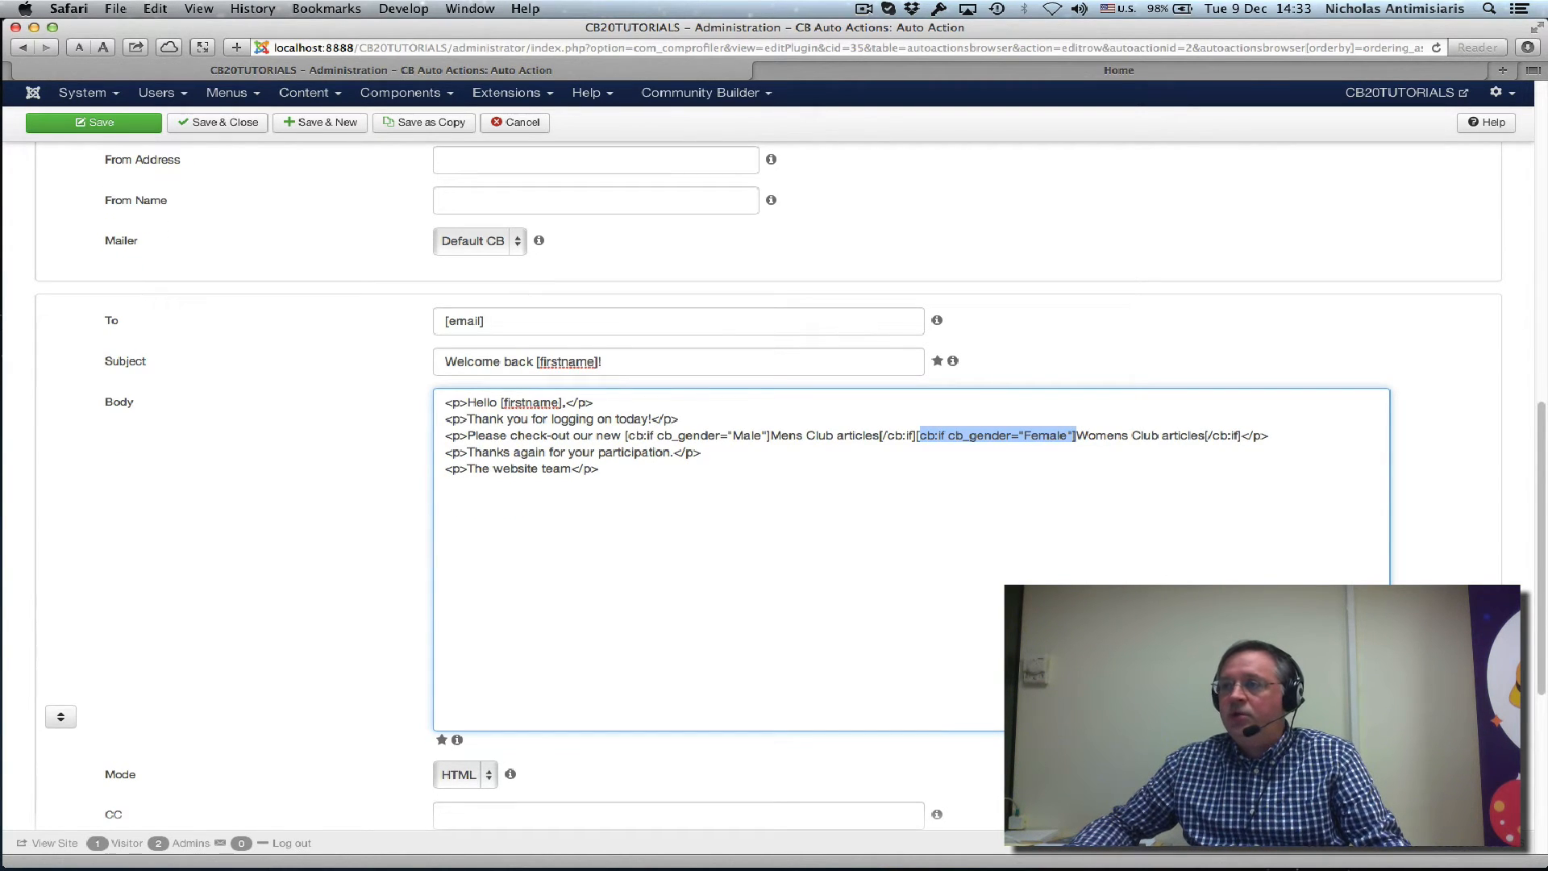
scroll(down, 3)
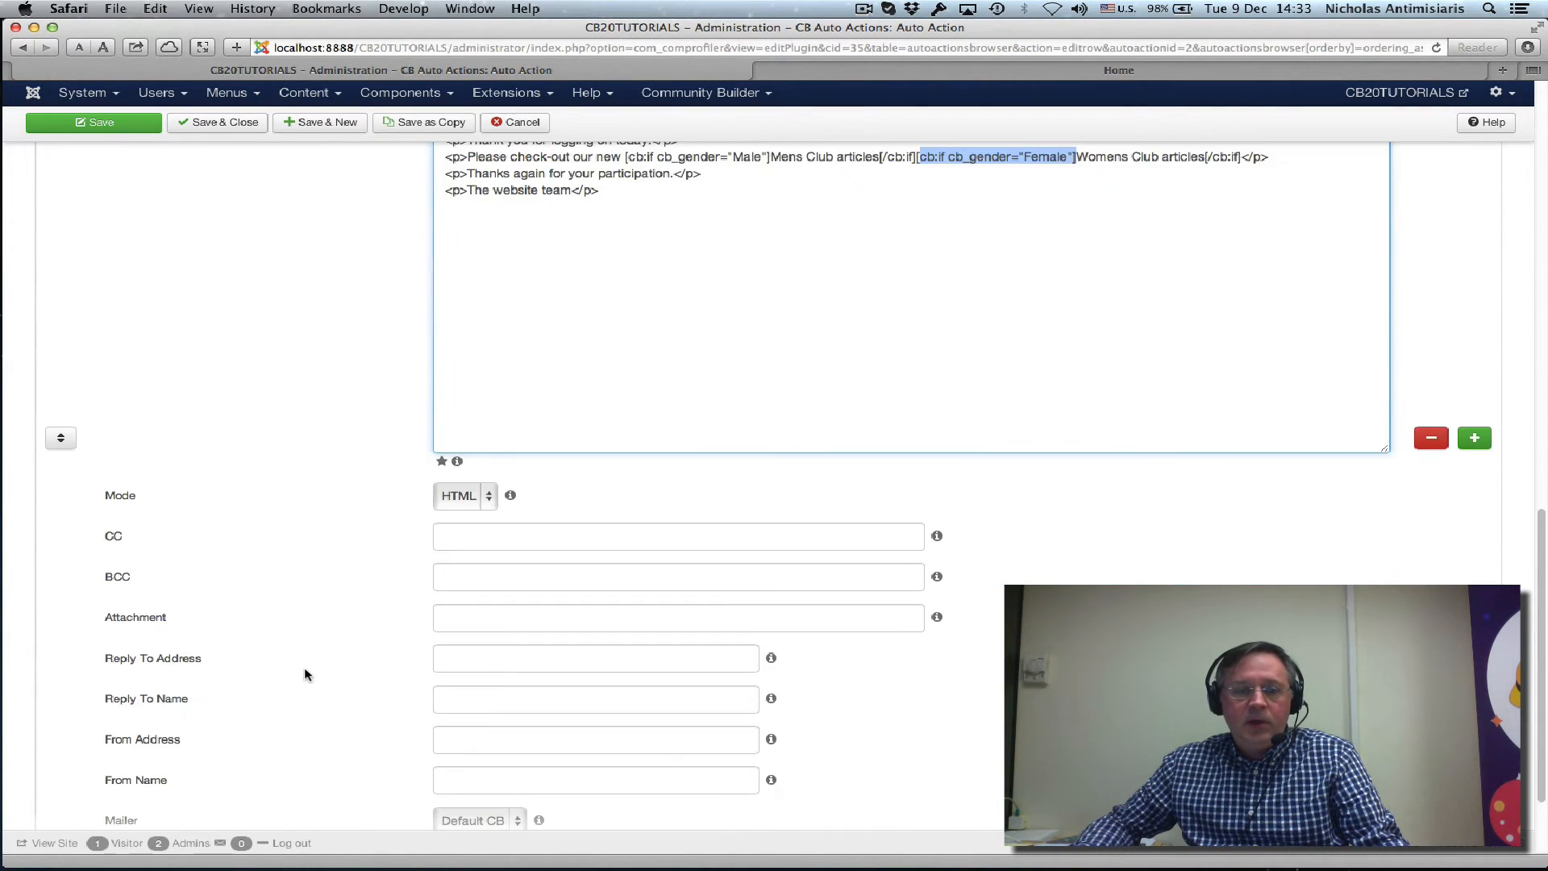
scroll(down, 3)
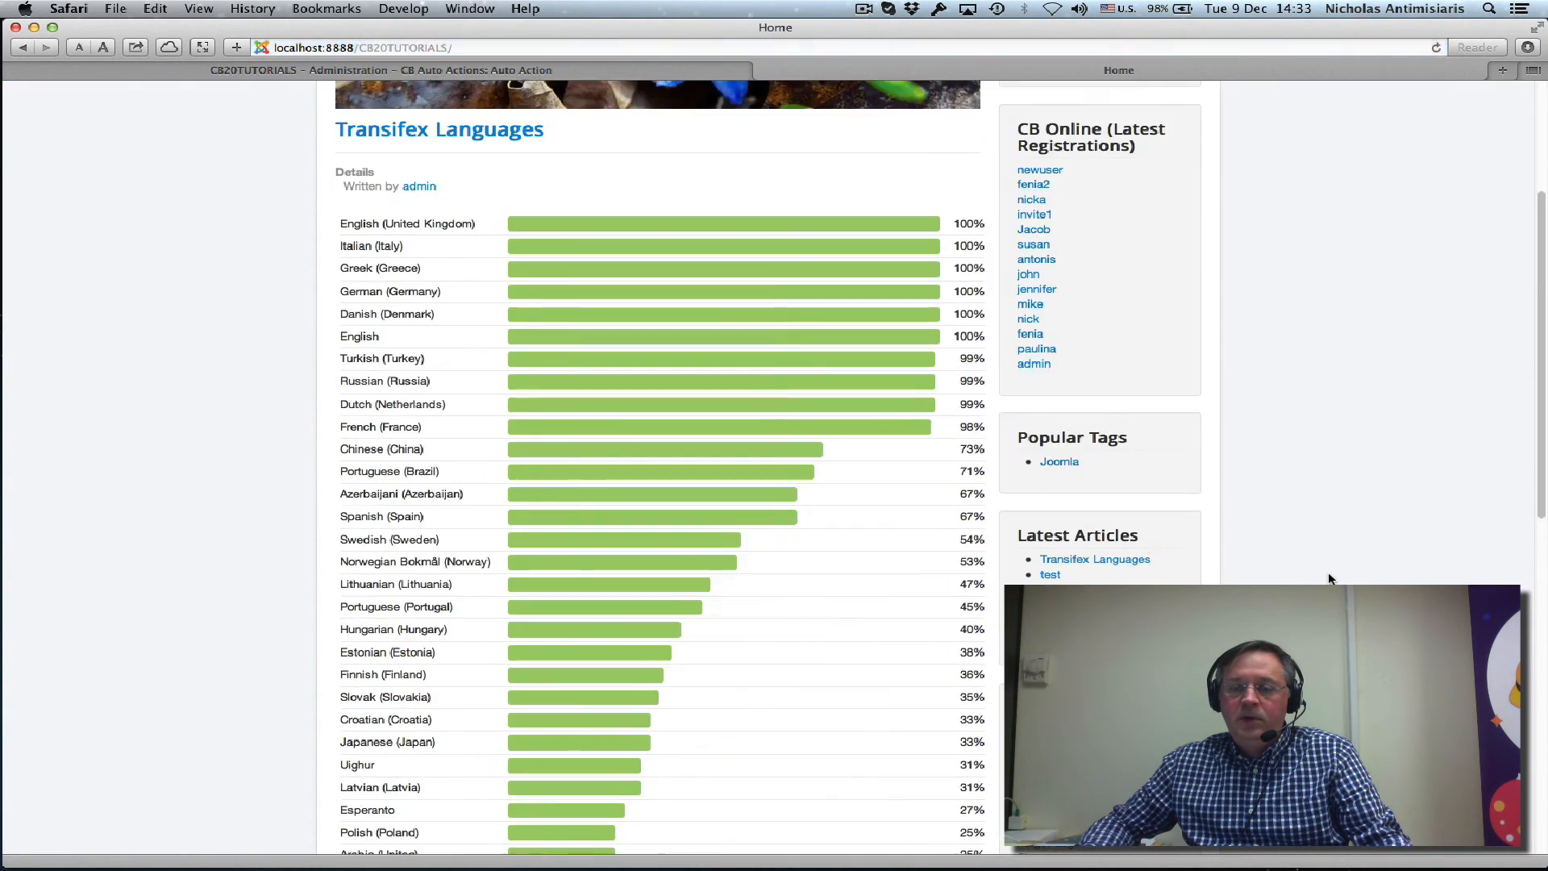
Enter username fenia and the password in the CB Login module for a test login
scroll(down, 3)
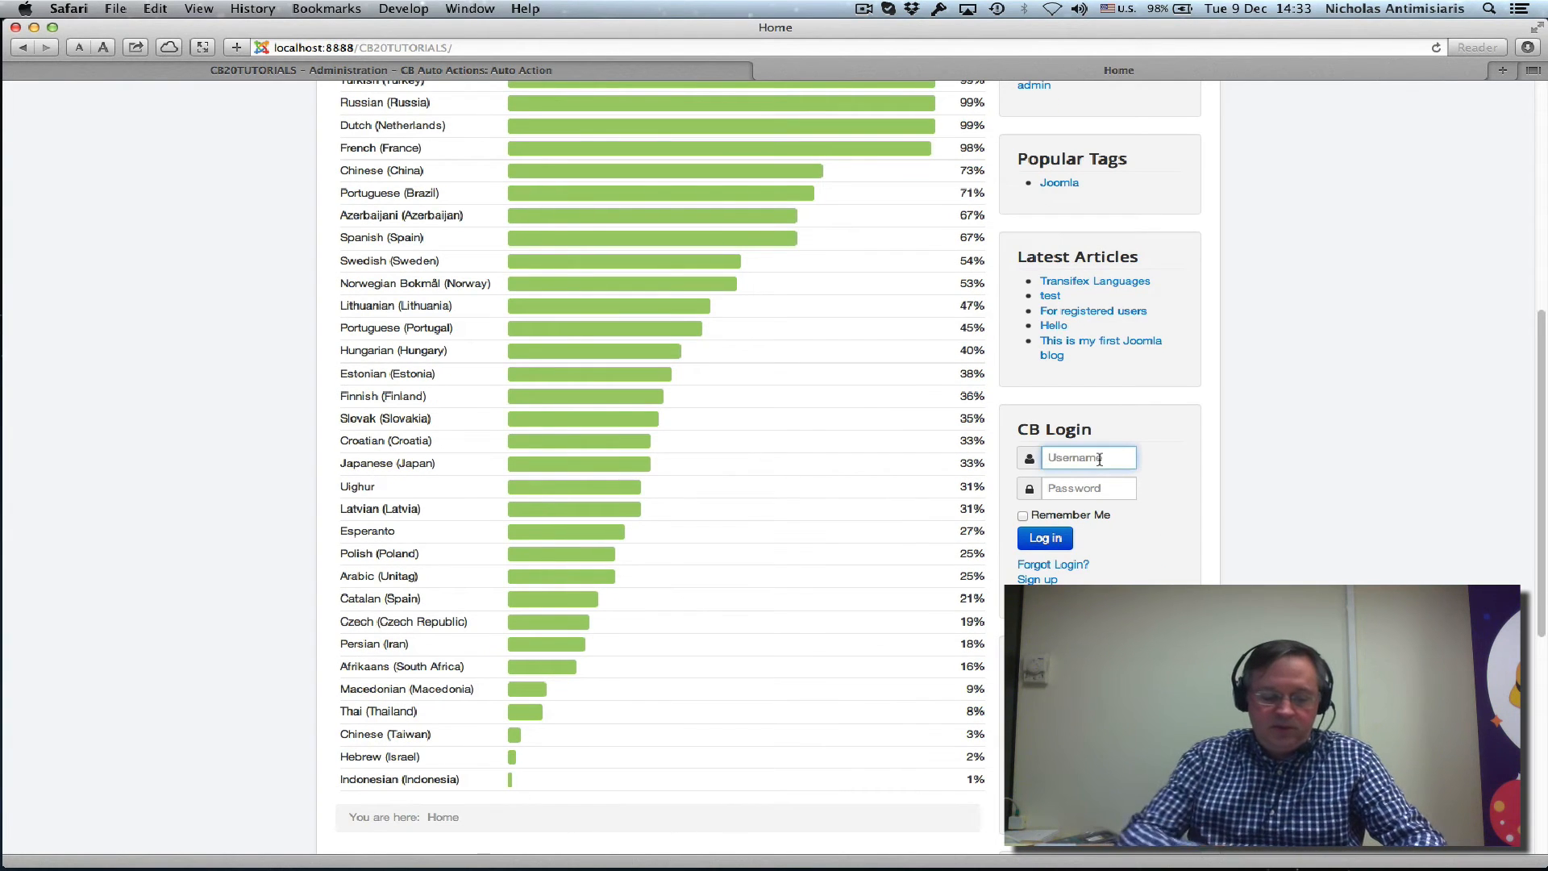
text(fenia)
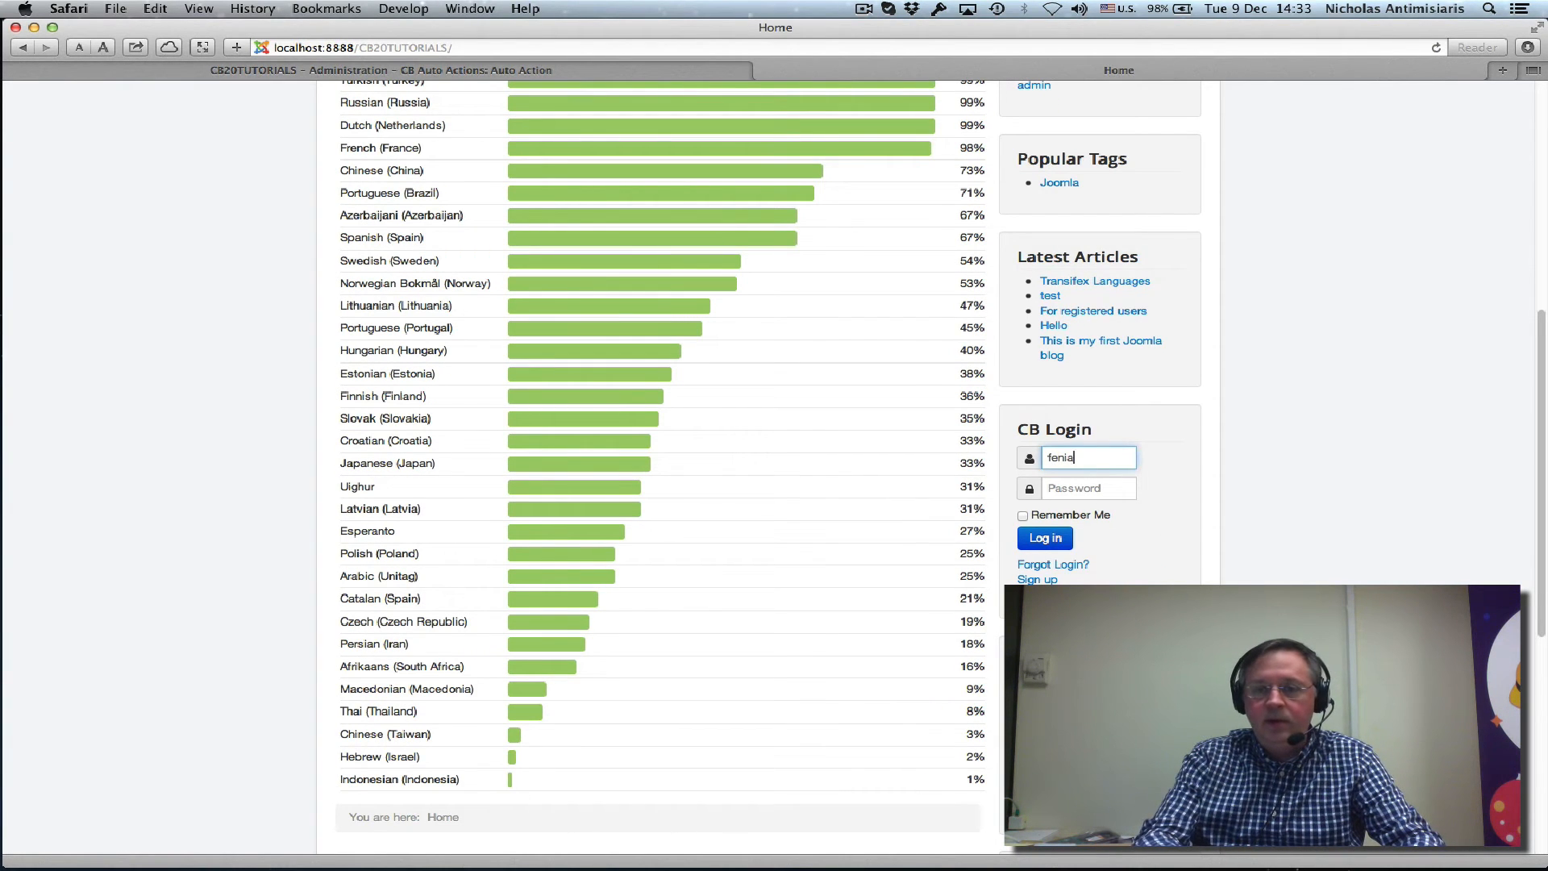
text(••••)
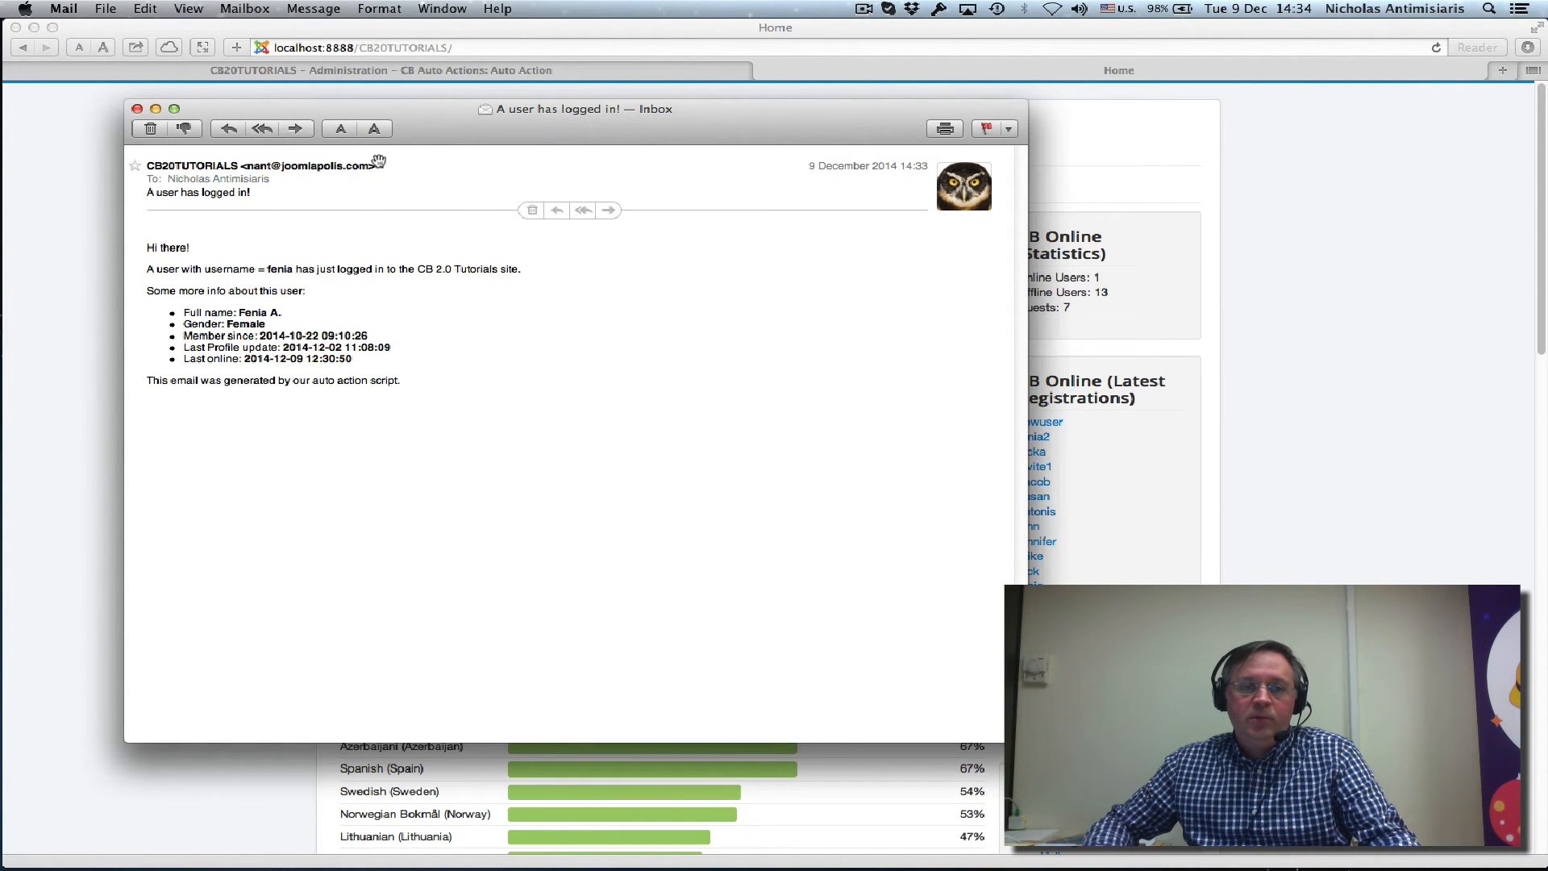
mouse_move(137, 108)
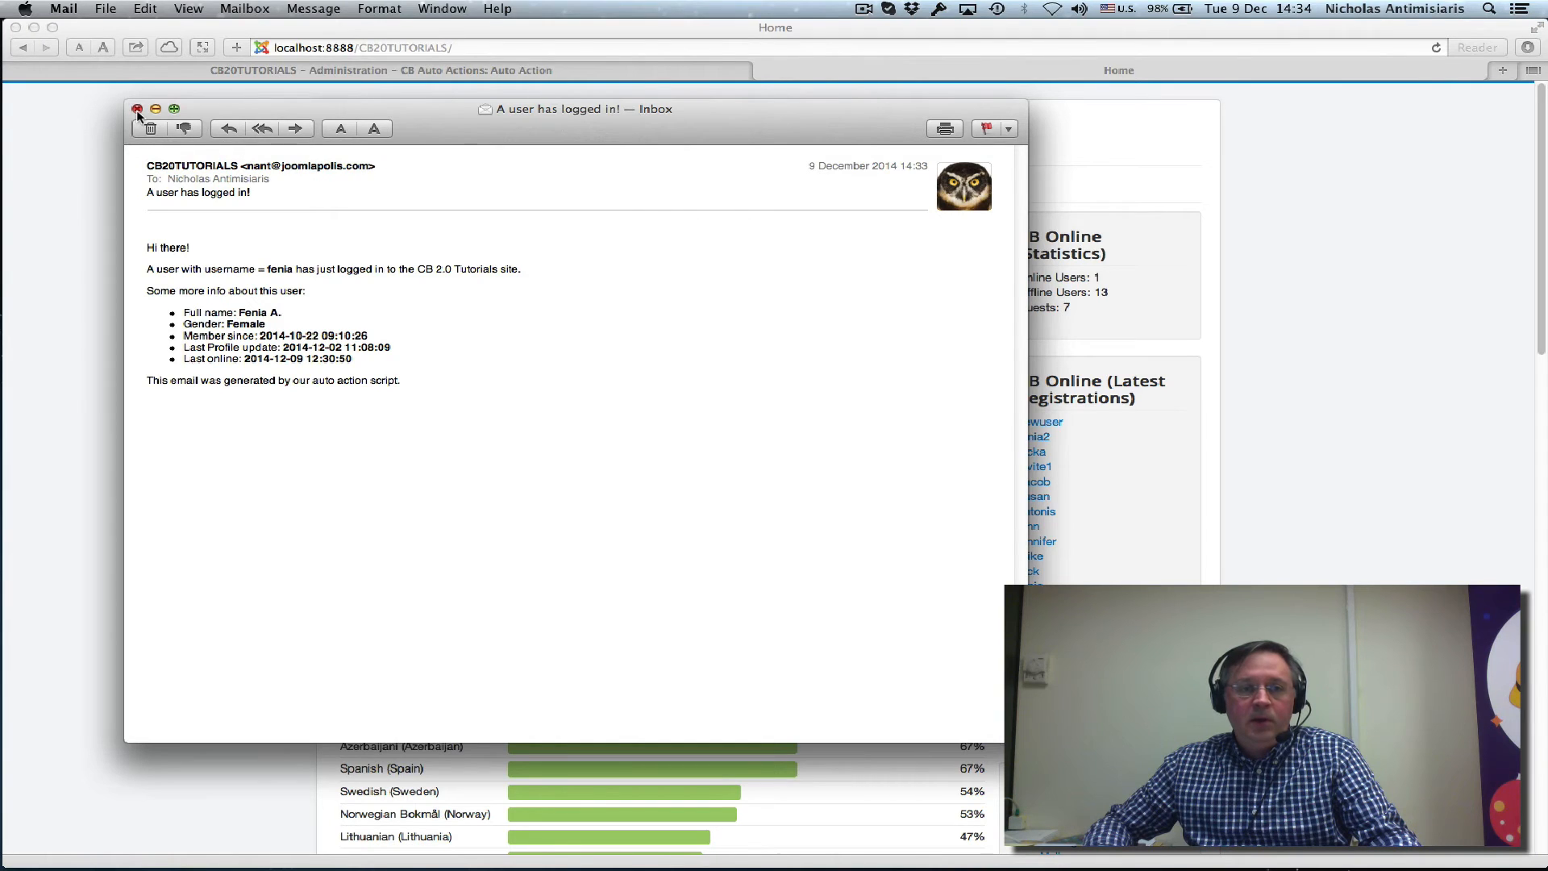
Read the 'Welcome back Fenia!' email promoting Womens Club articles, then close it
click(137, 108)
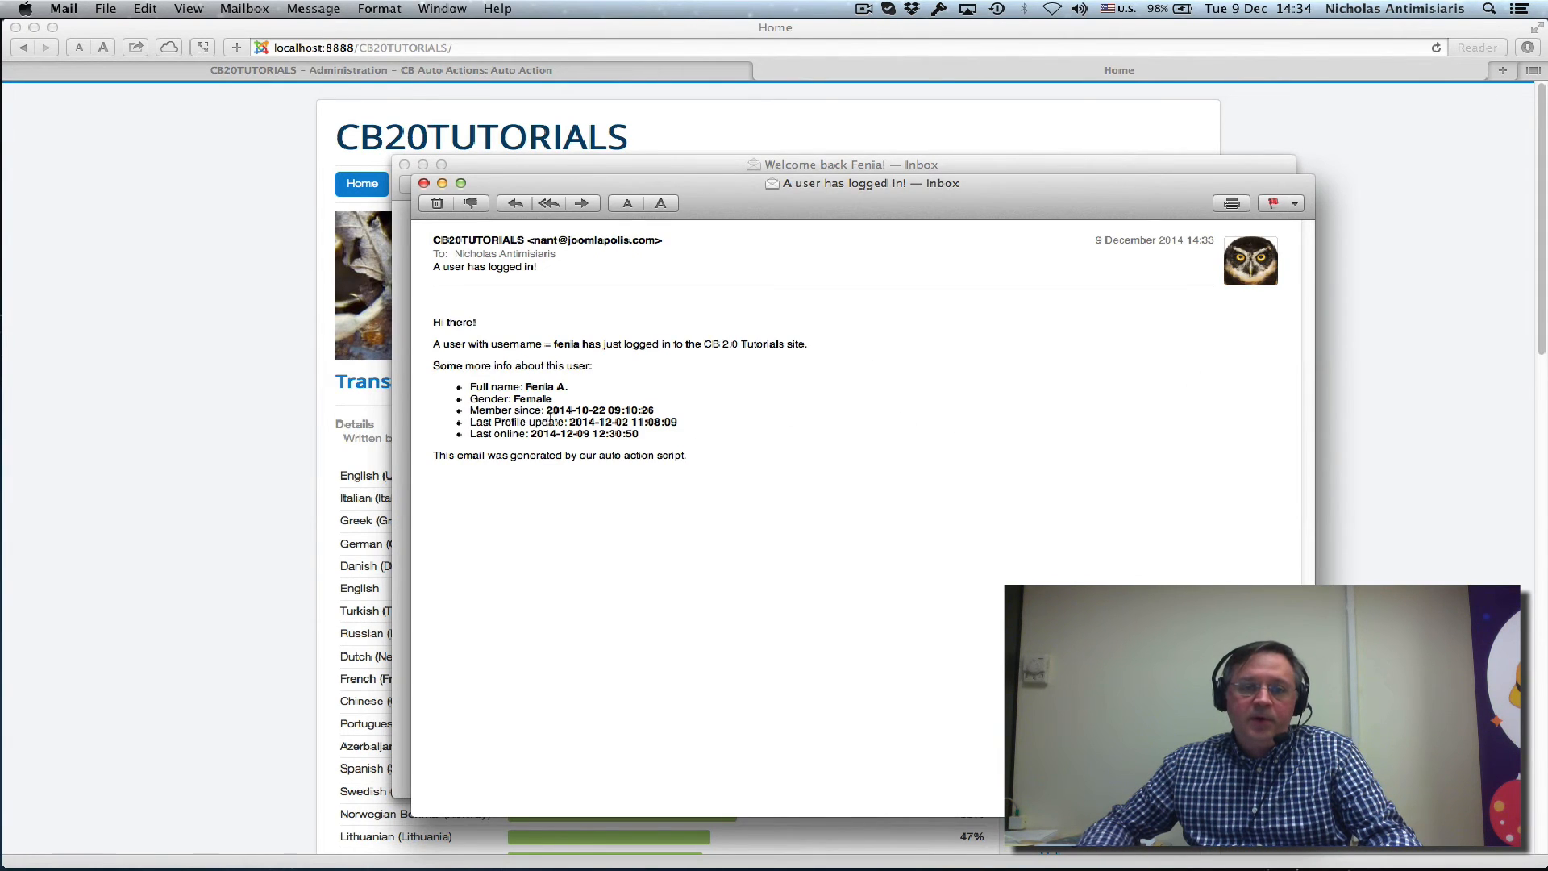
double_click(531, 398)
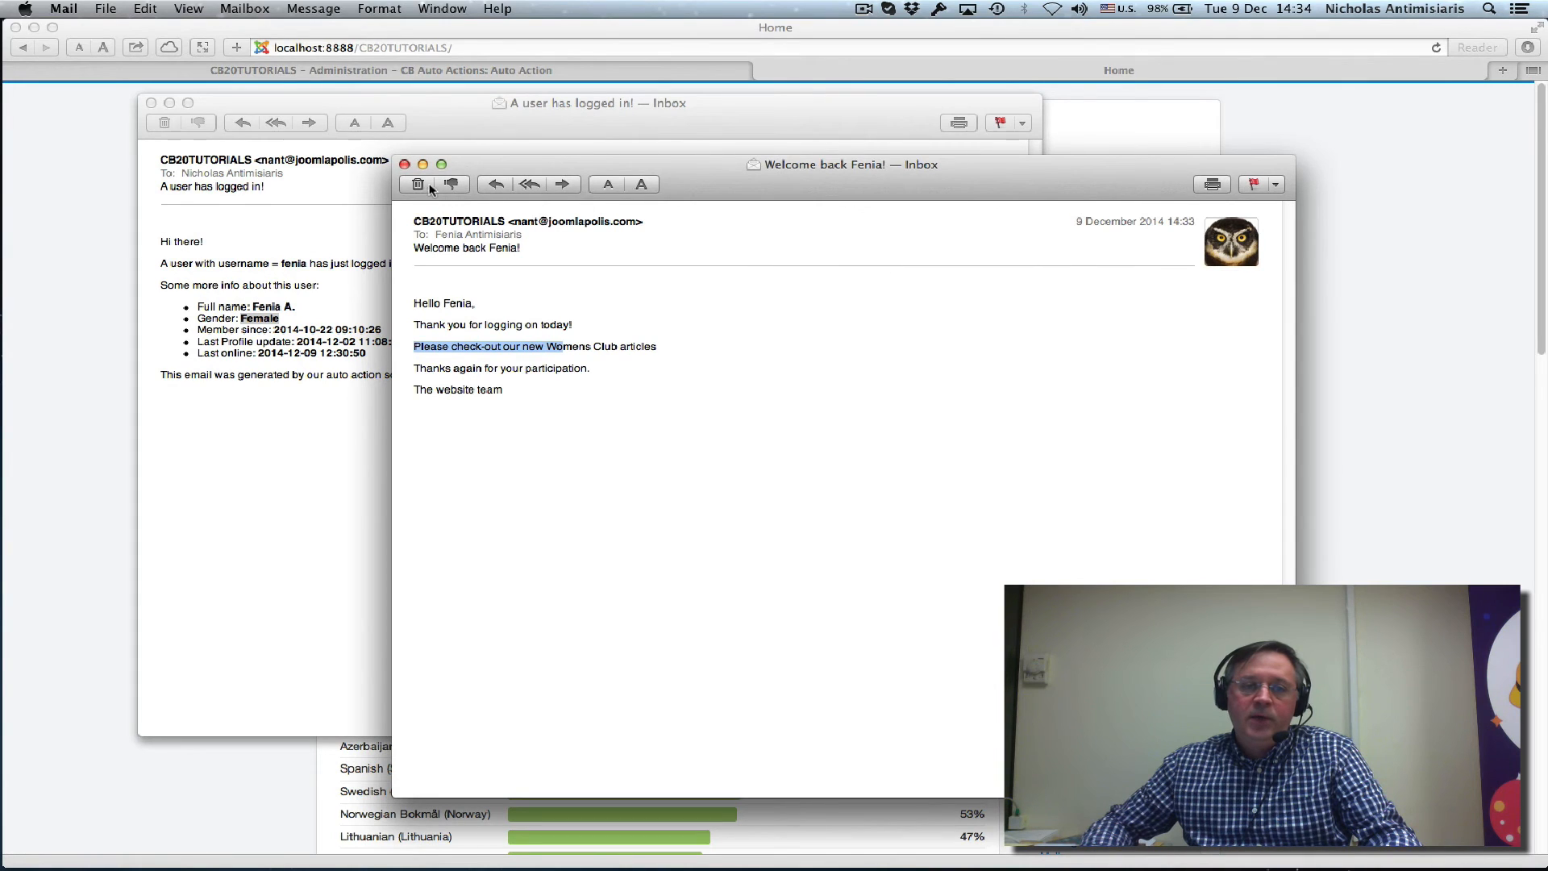
click(403, 165)
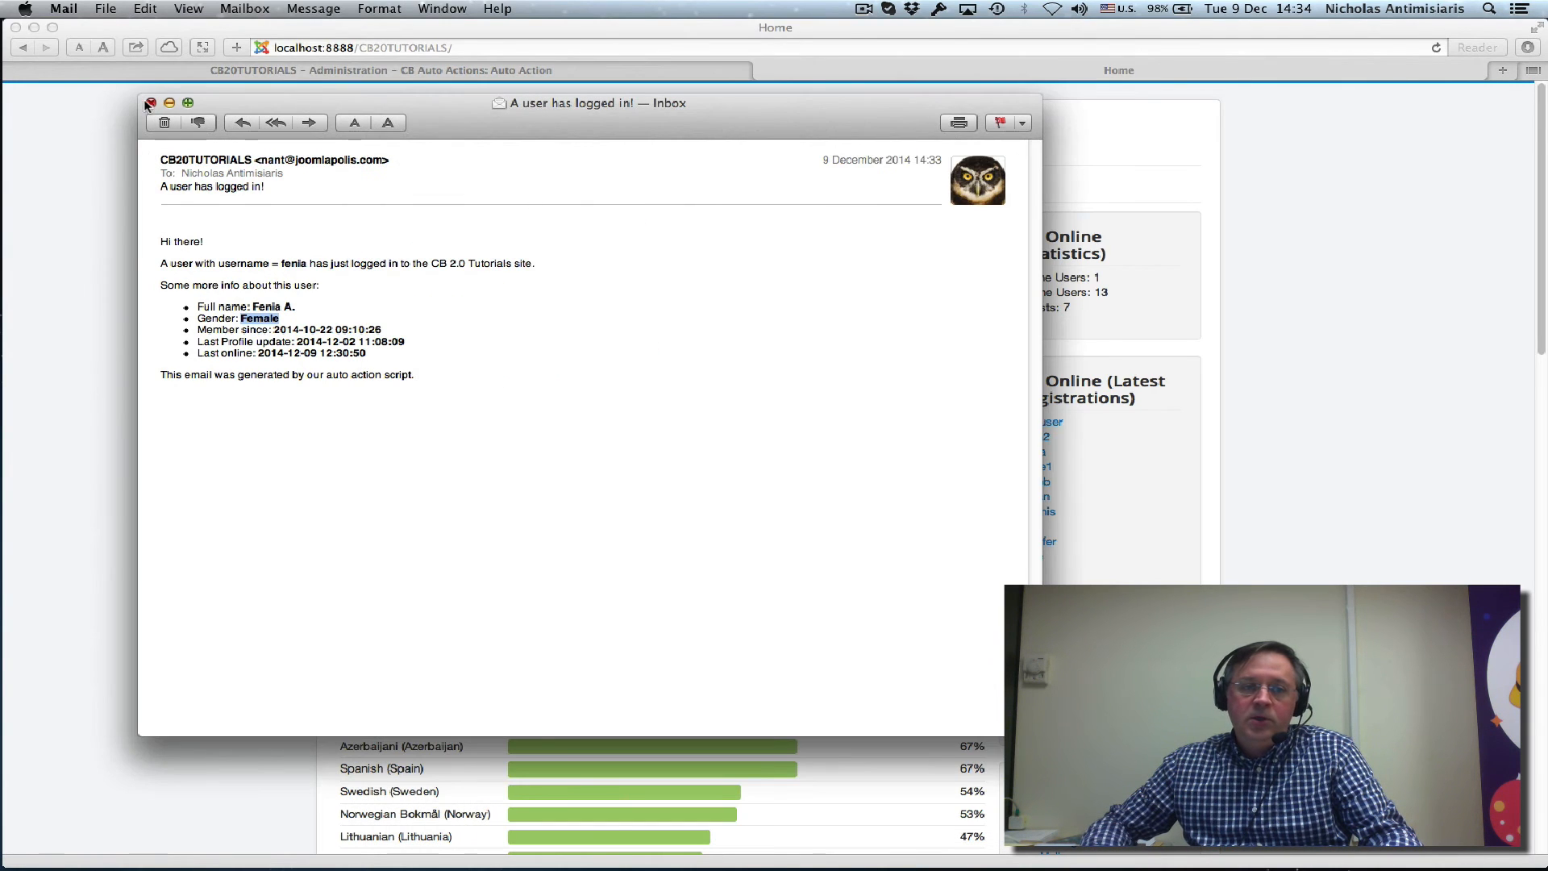
Return to the saved auto action and review its Global, Conditions and Action settings unchanged
click(150, 104)
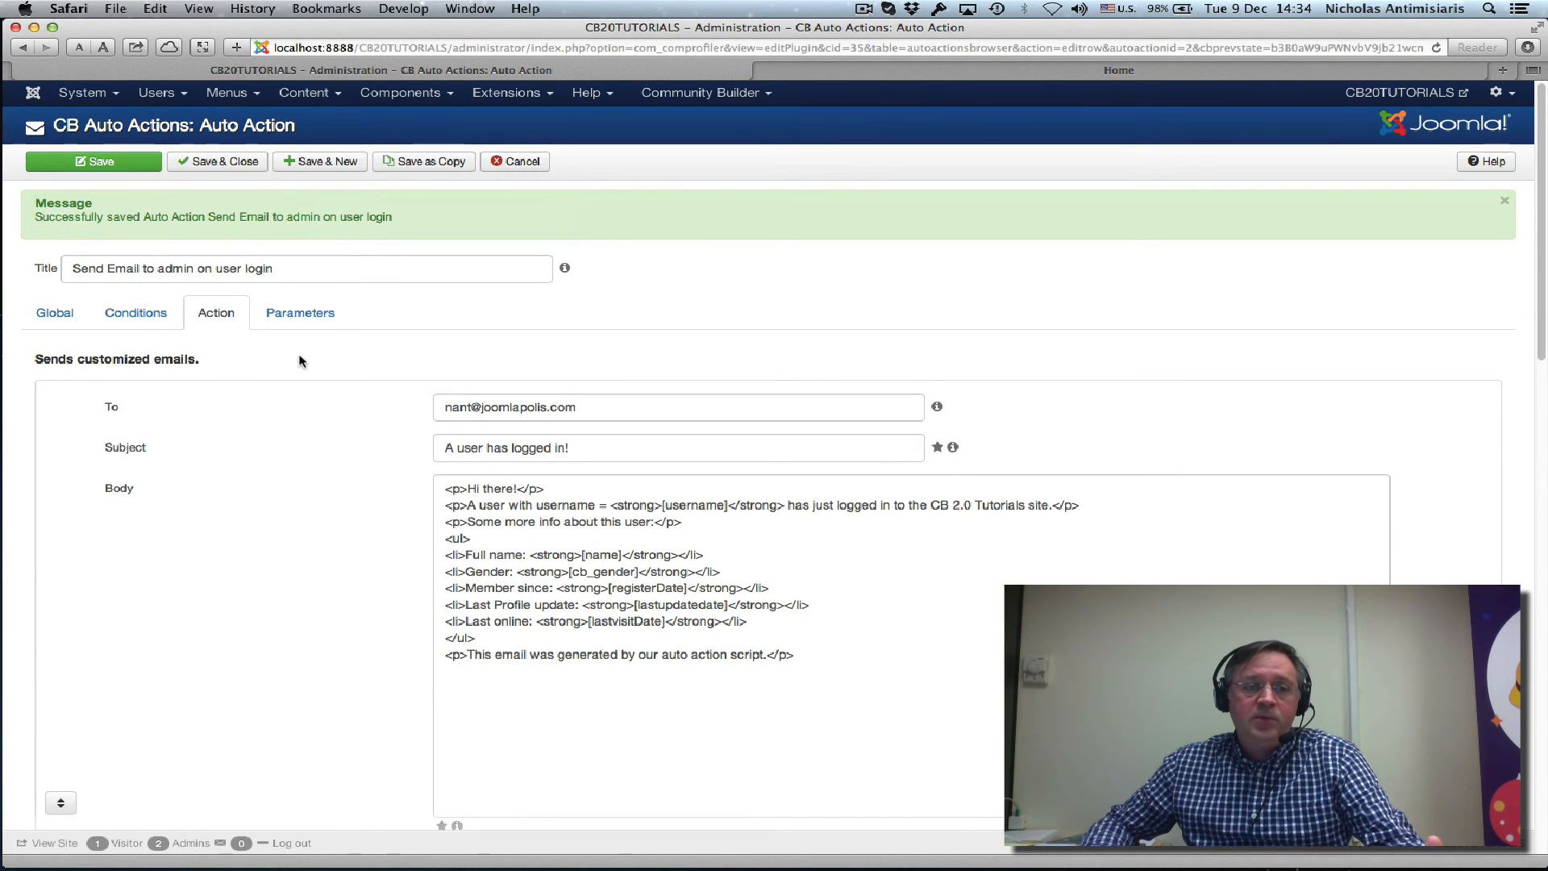
click(55, 312)
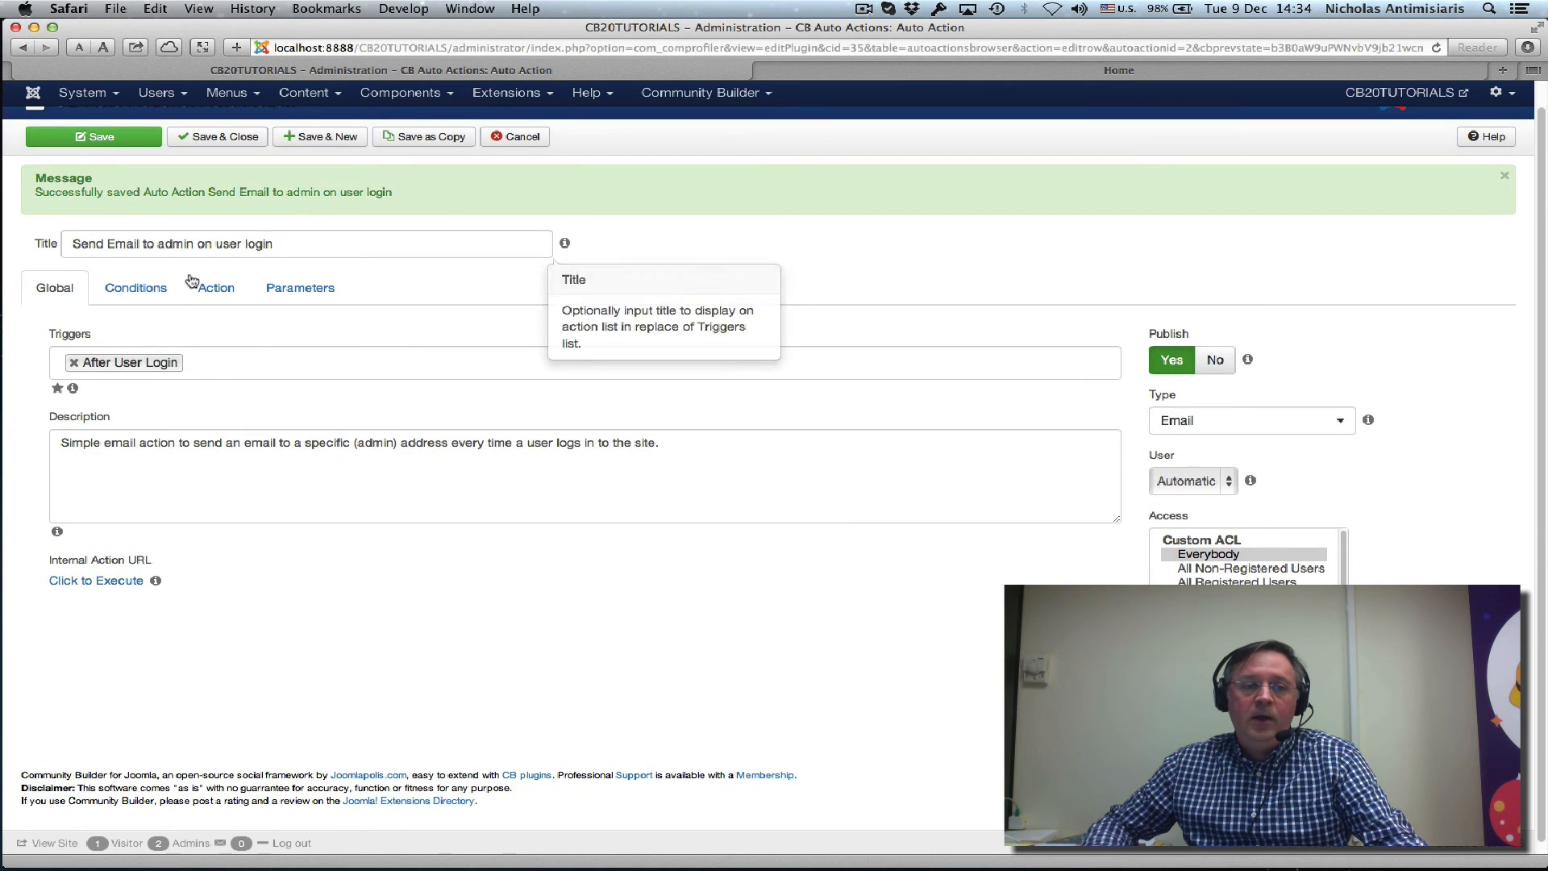
click(135, 287)
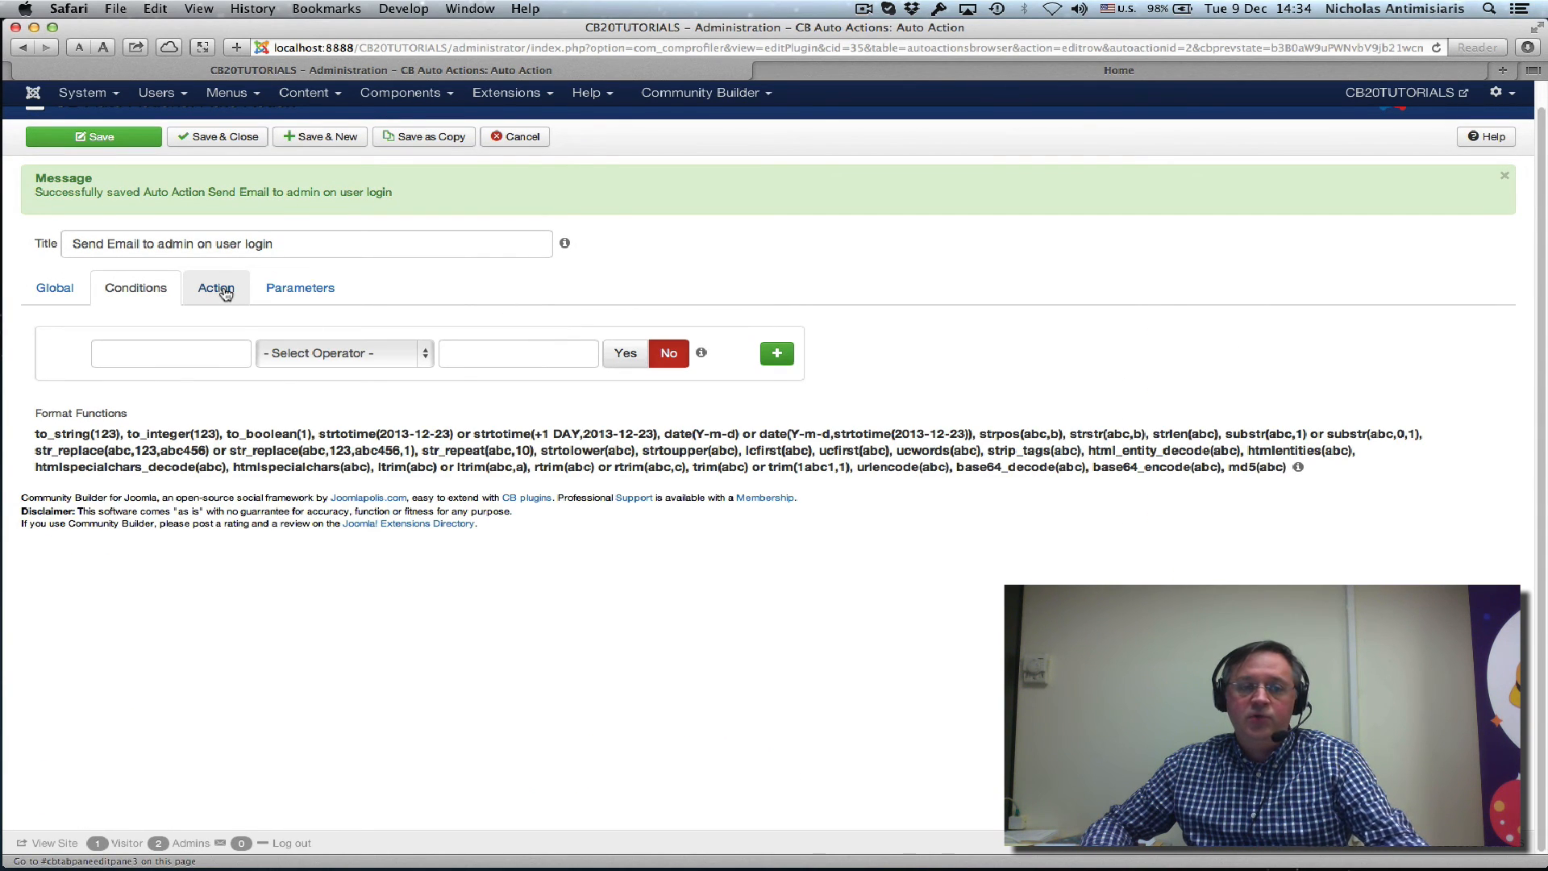
click(214, 287)
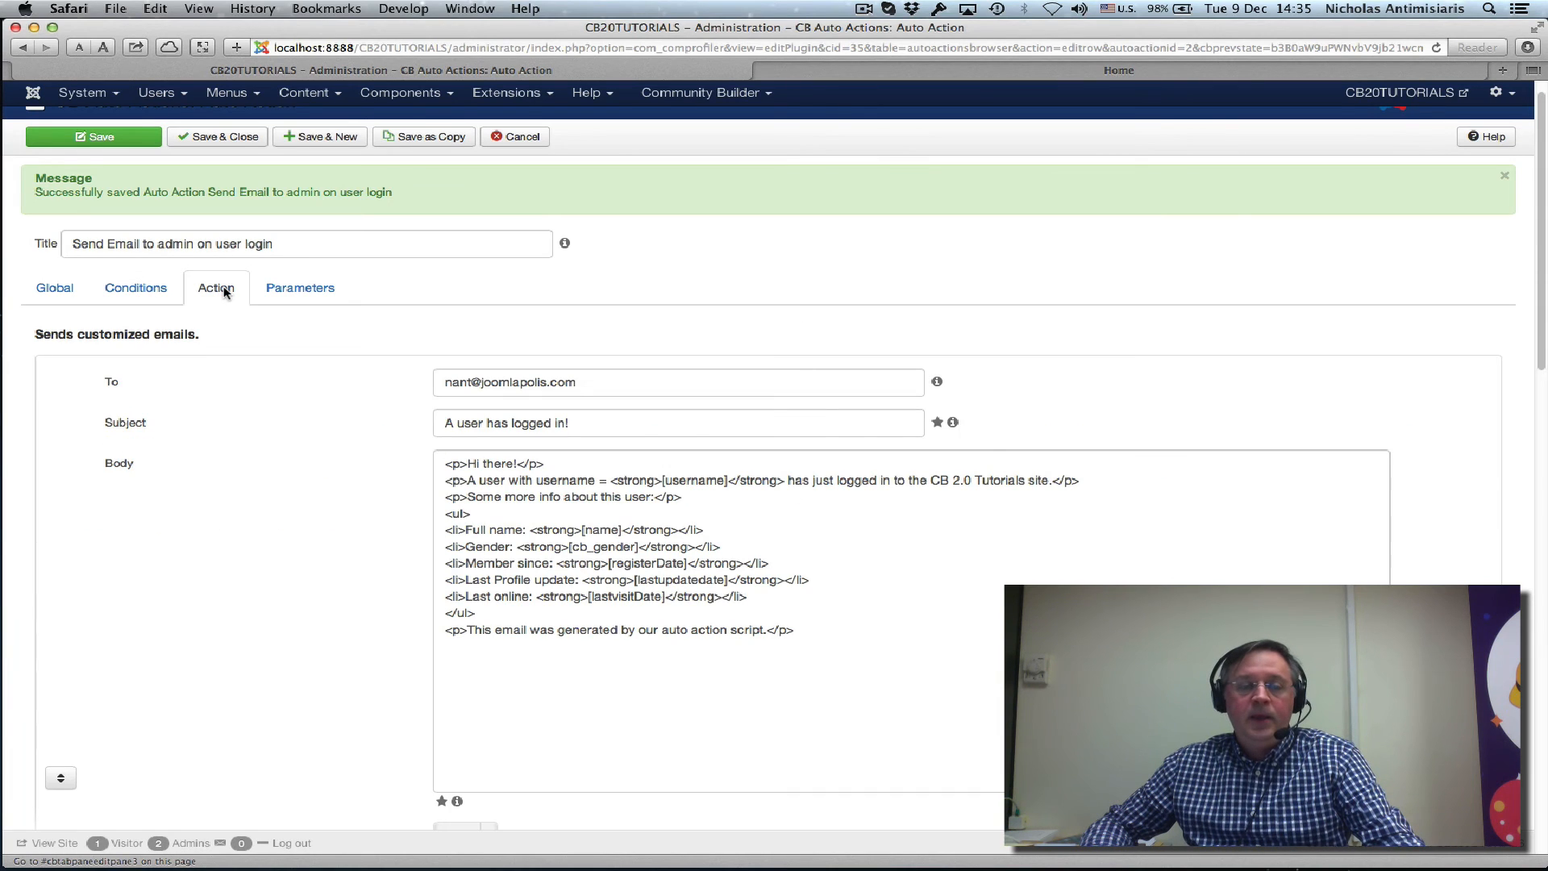
scroll(down, 3)
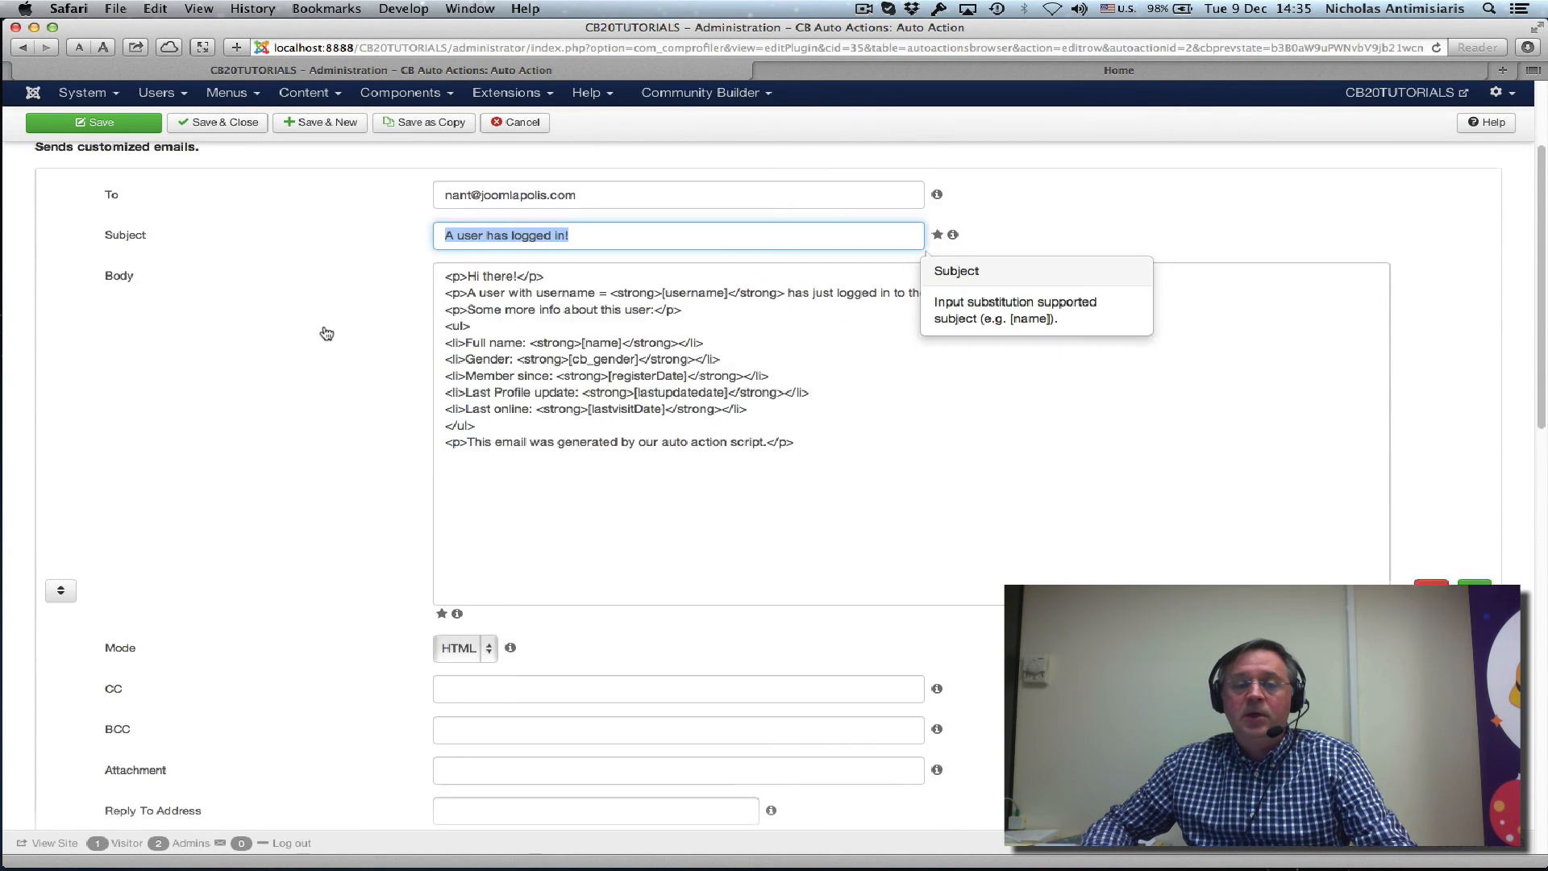
scroll(down, 3)
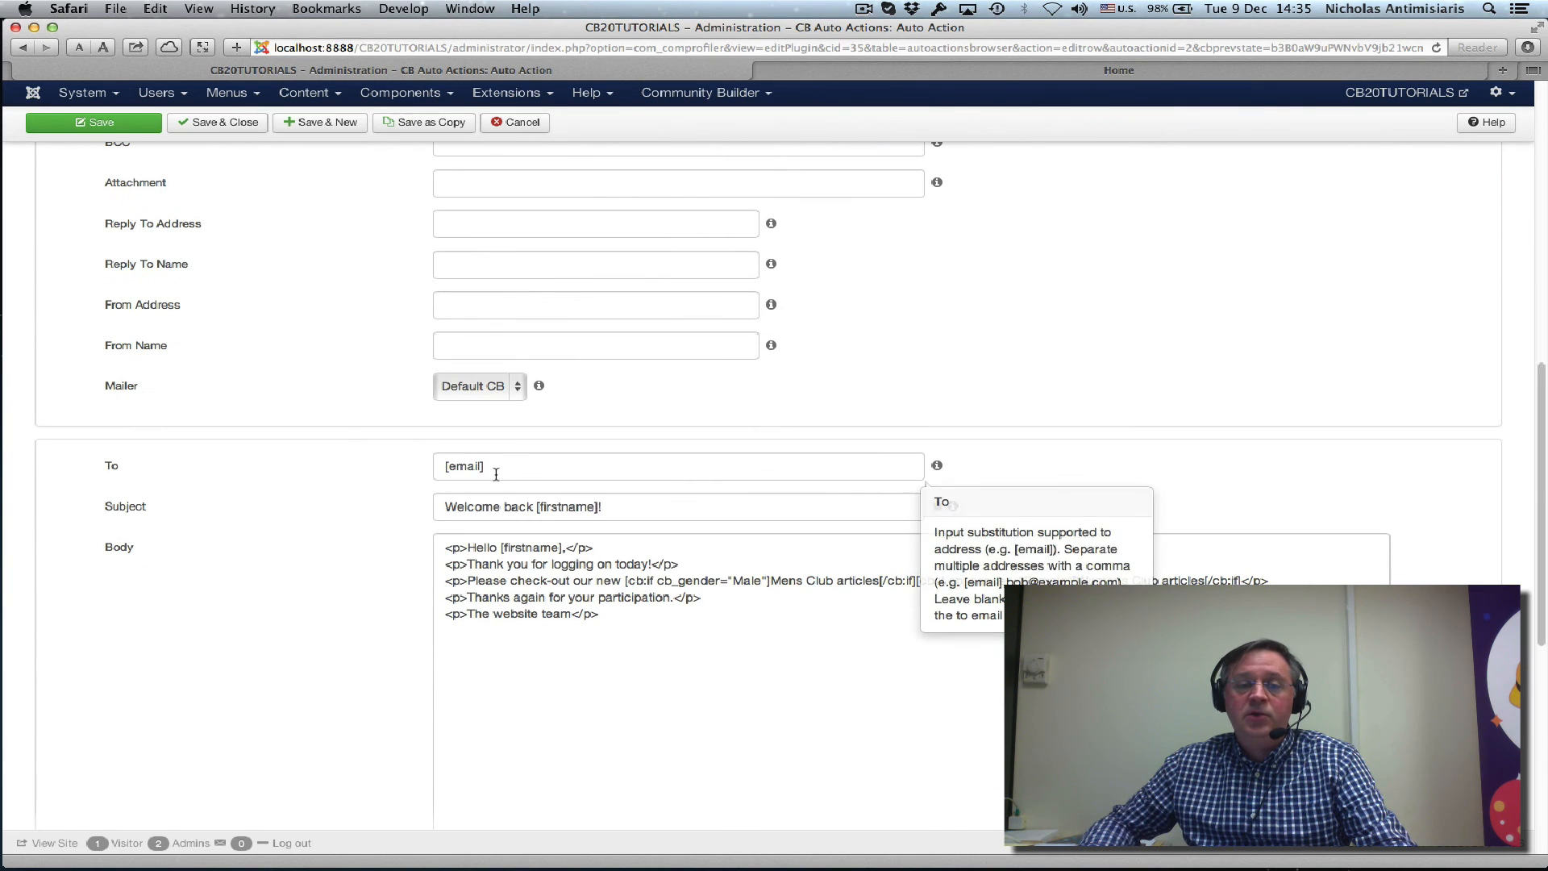
click(678, 464)
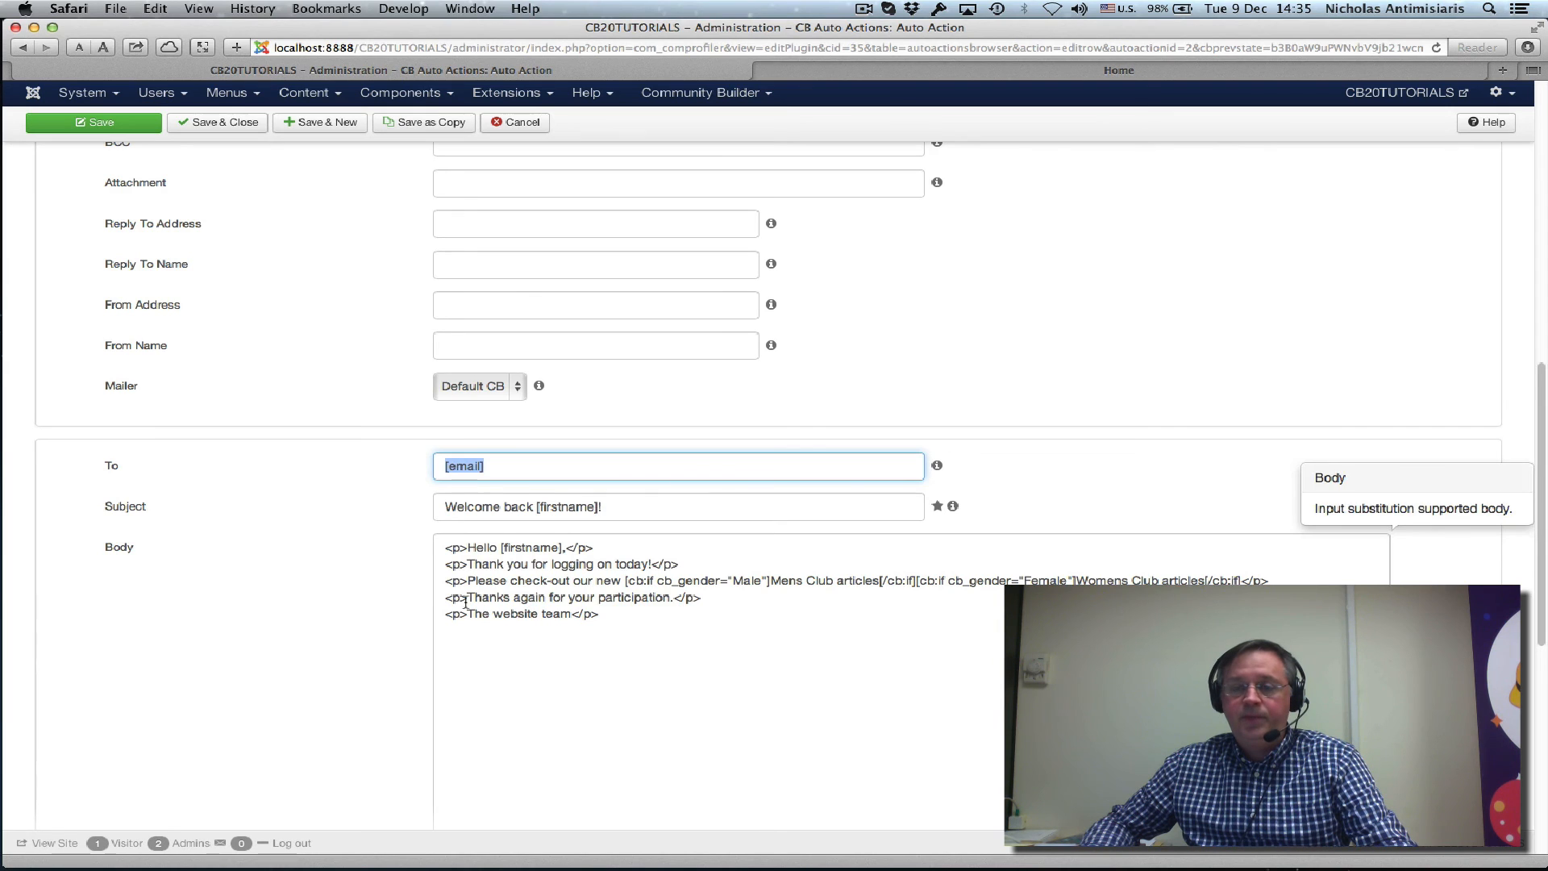
scroll(down, 3)
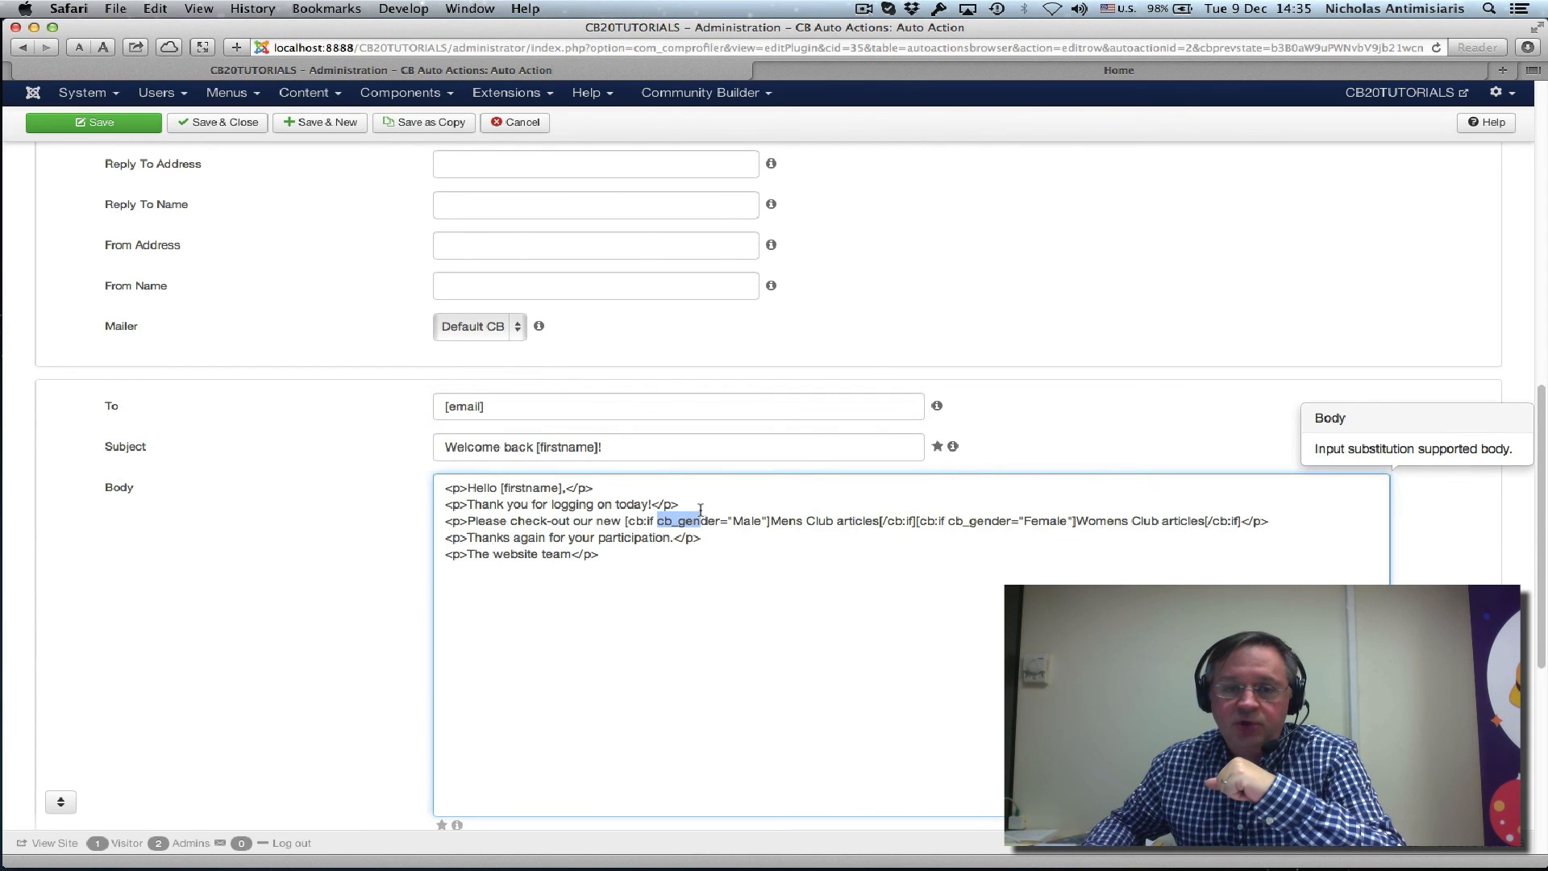
drag(656, 521, 804, 521)
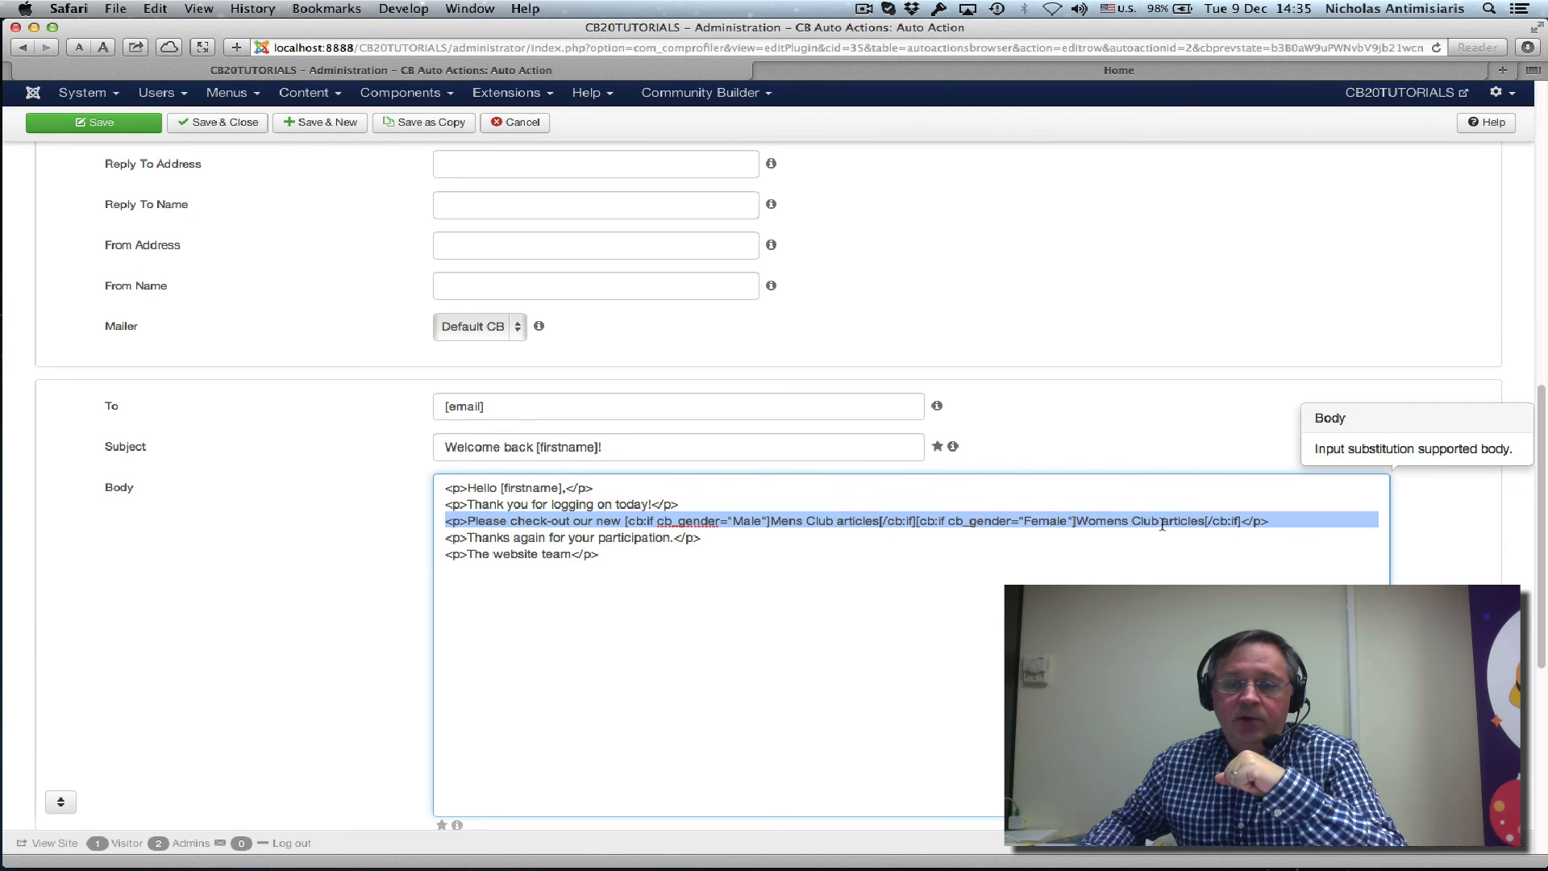
click(859, 521)
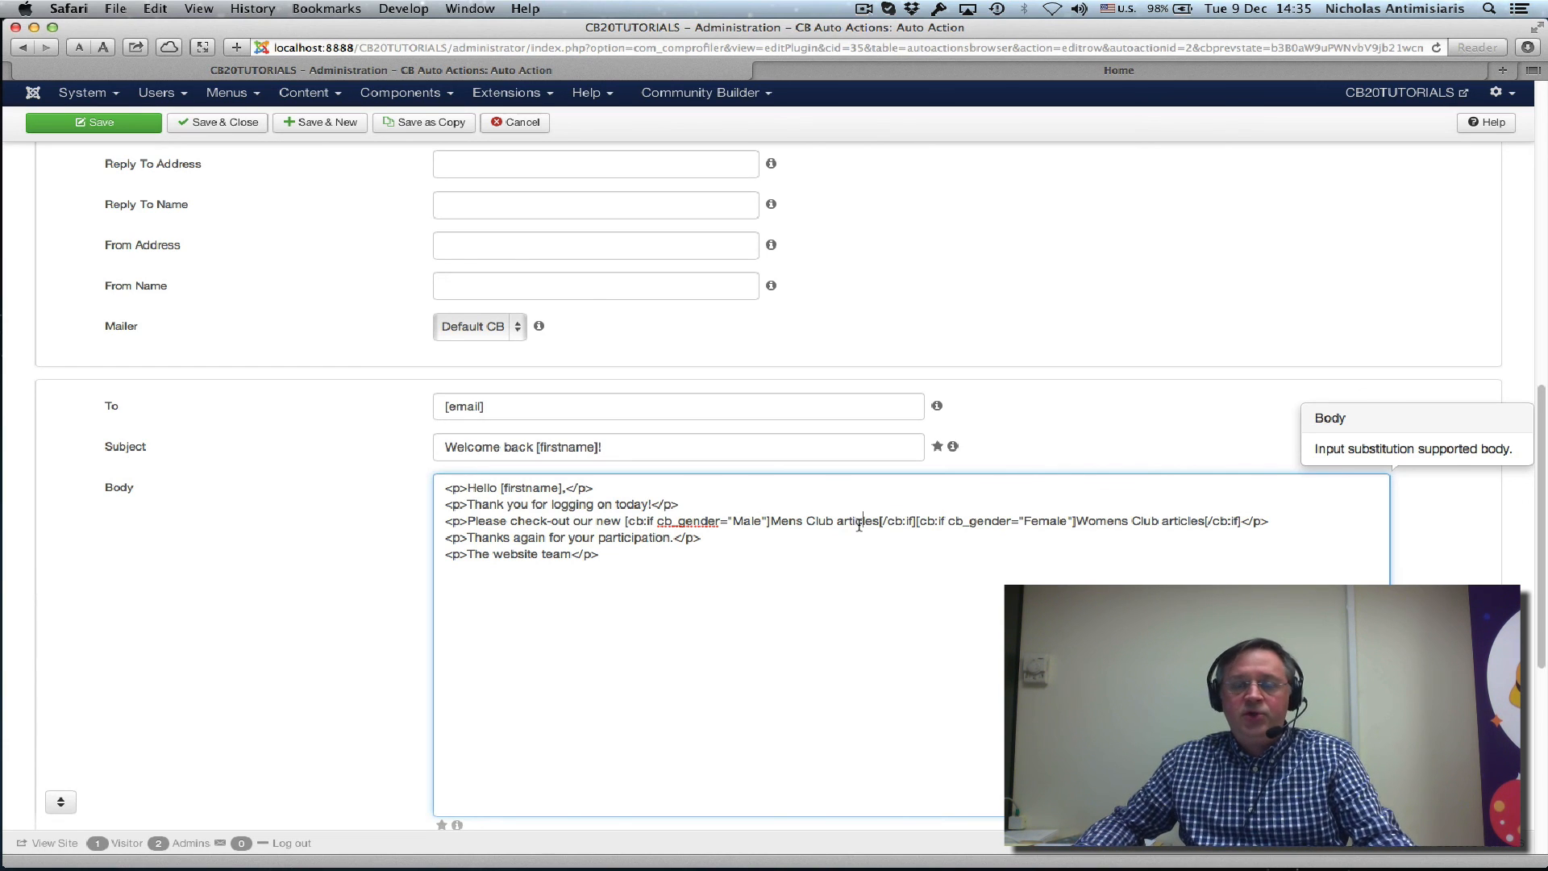
click(863, 9)
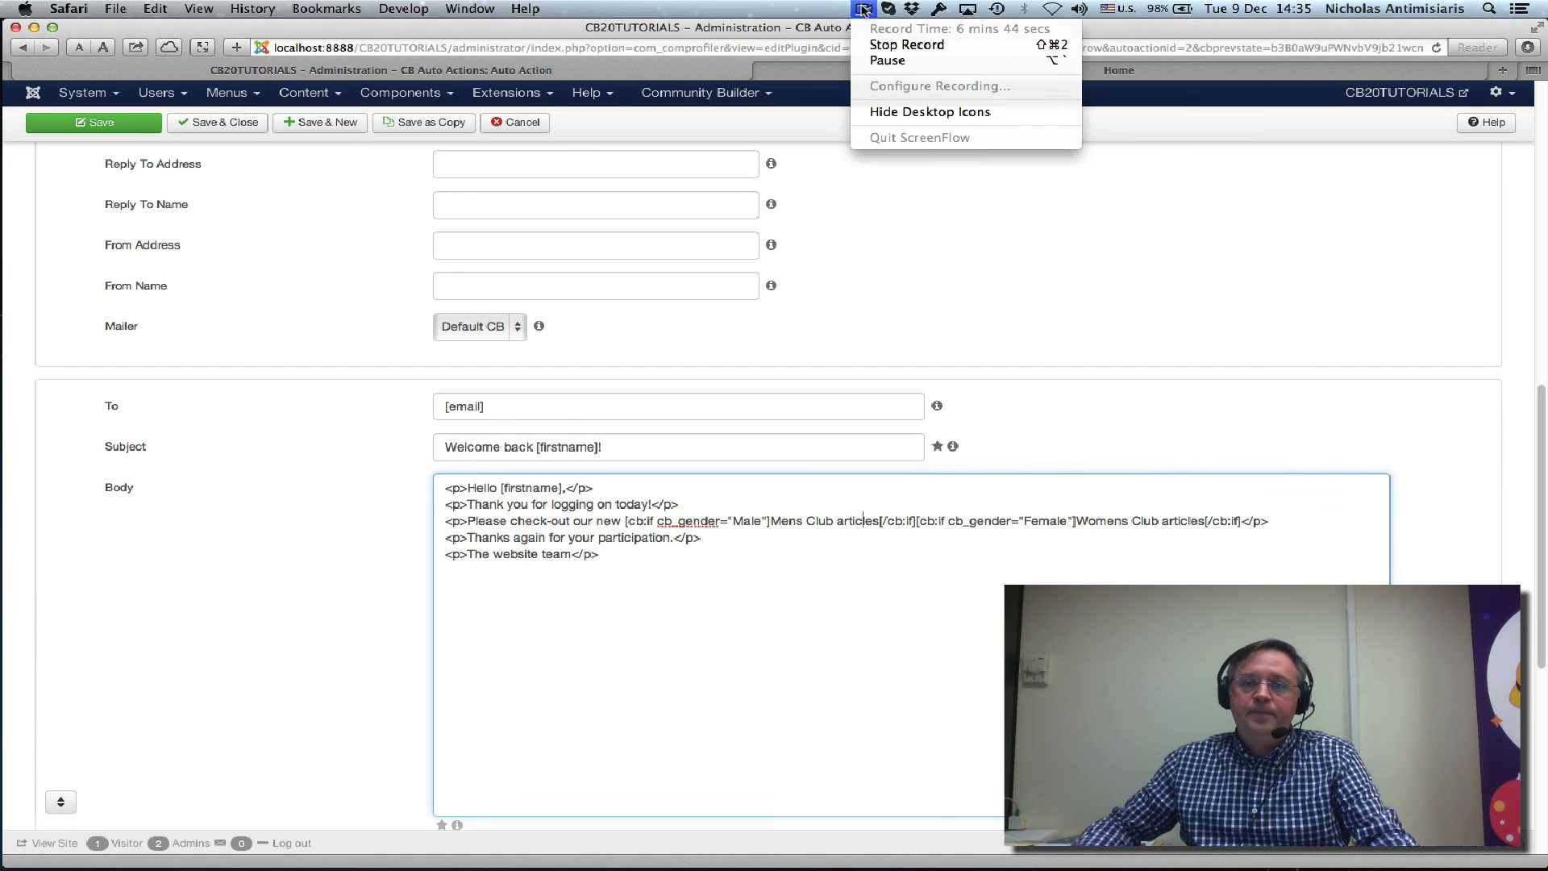